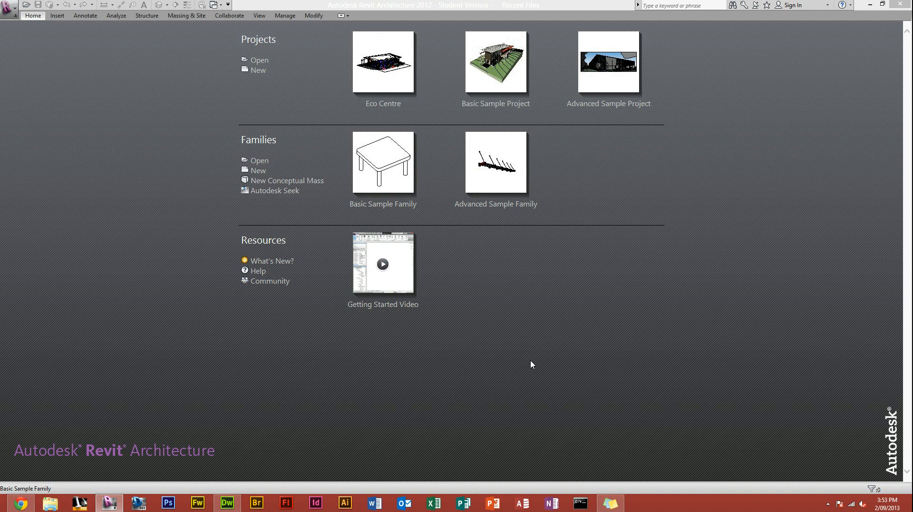
mouse_move(279, 168)
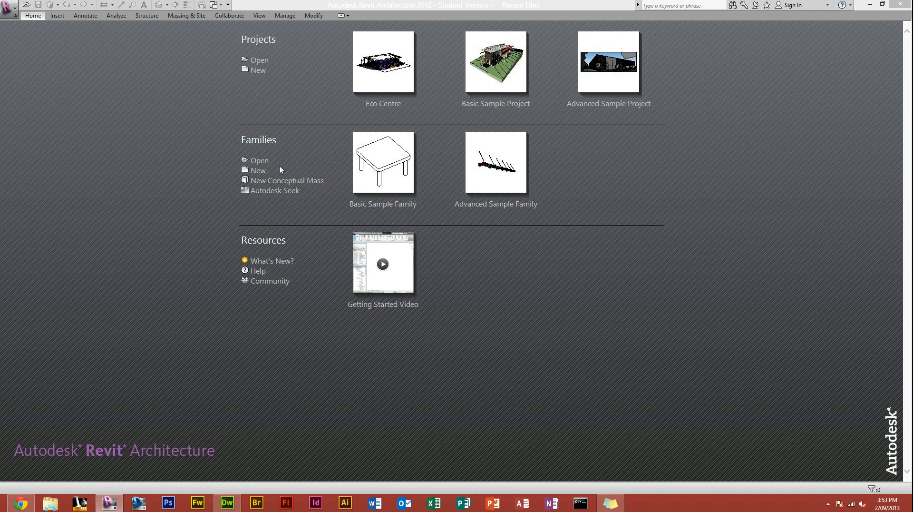
mouse_move(462, 46)
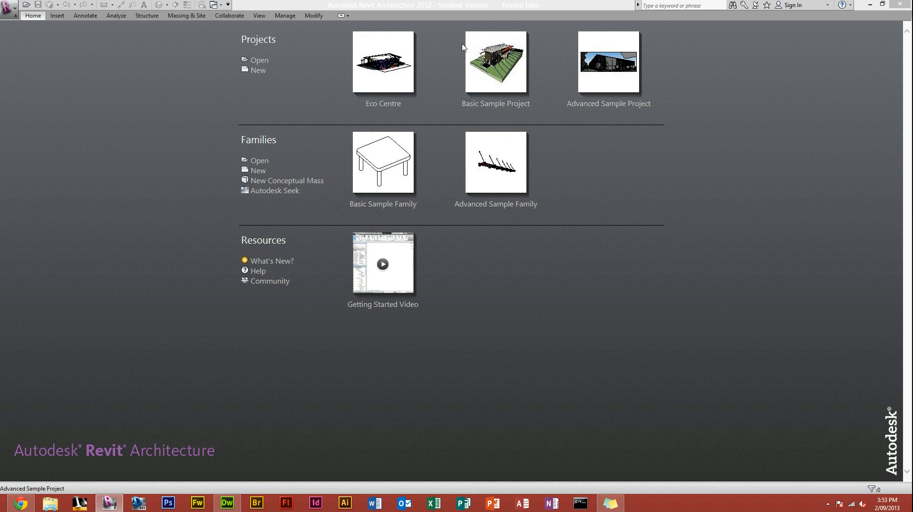
mouse_move(454, 63)
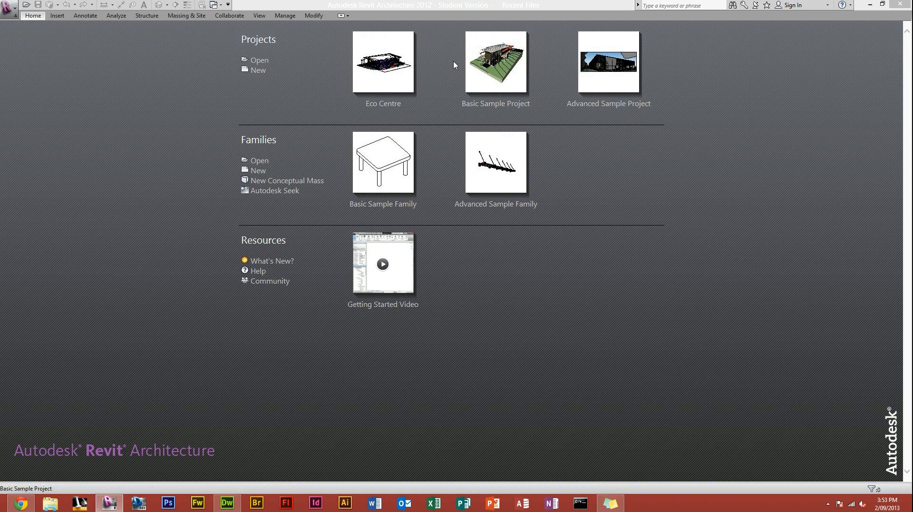
mouse_move(395, 95)
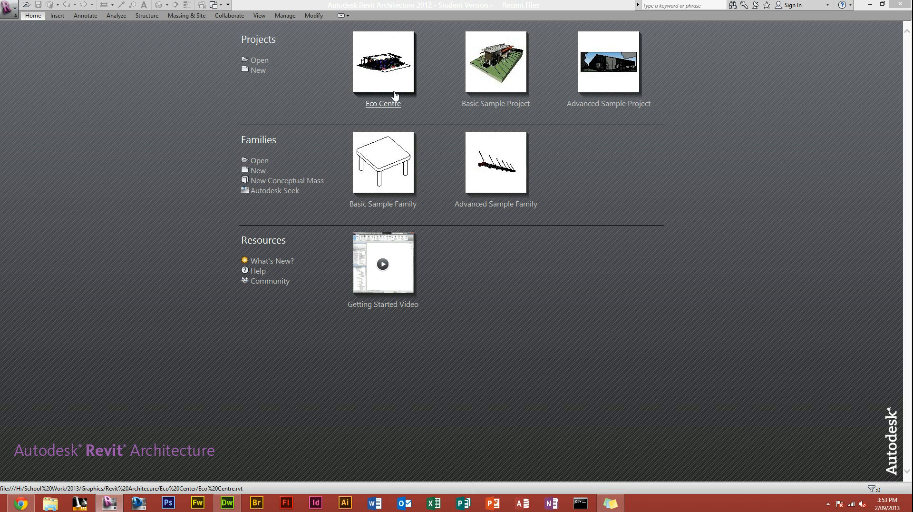
mouse_move(389, 94)
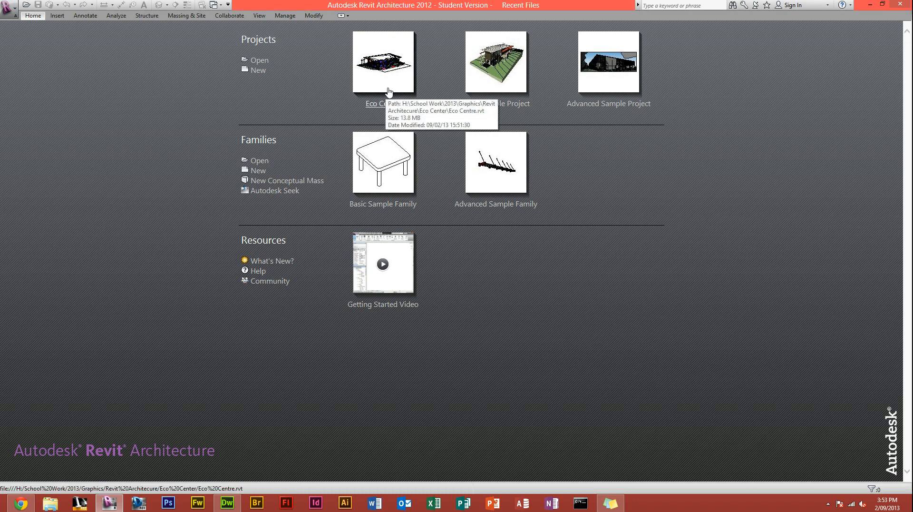
Open the Eco Centre project and show the model in its default 3D view
click(382, 62)
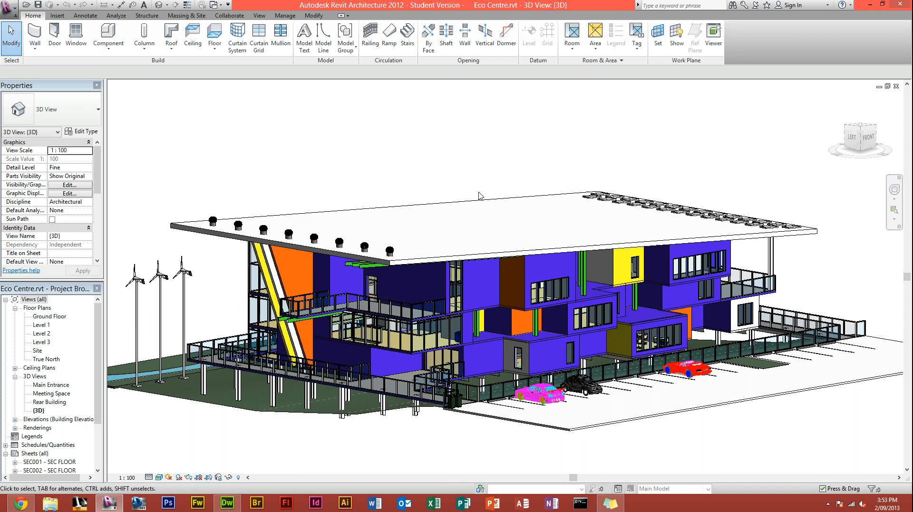
mouse_move(619, 138)
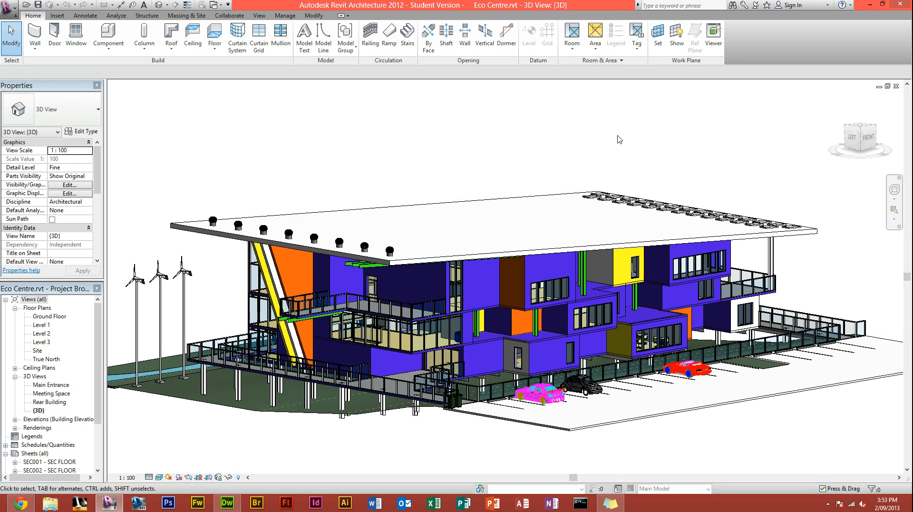
mouse_move(595, 204)
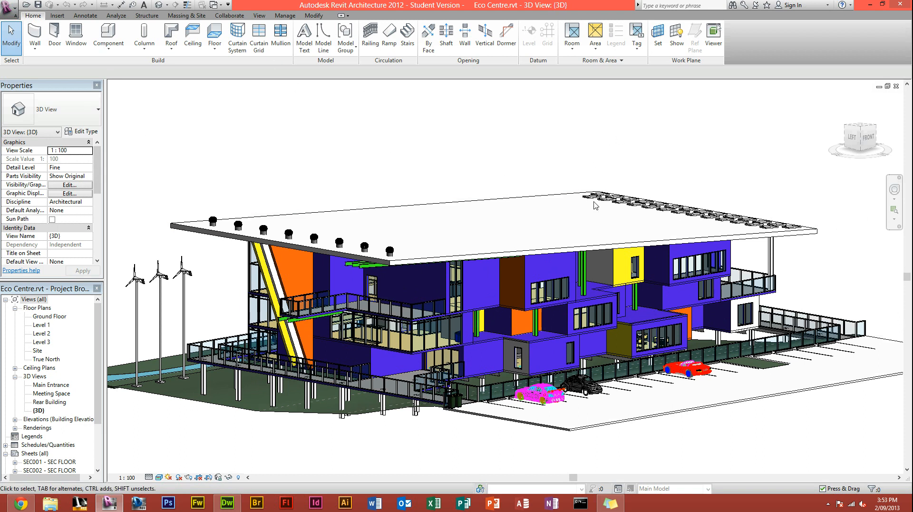
mouse_move(518, 192)
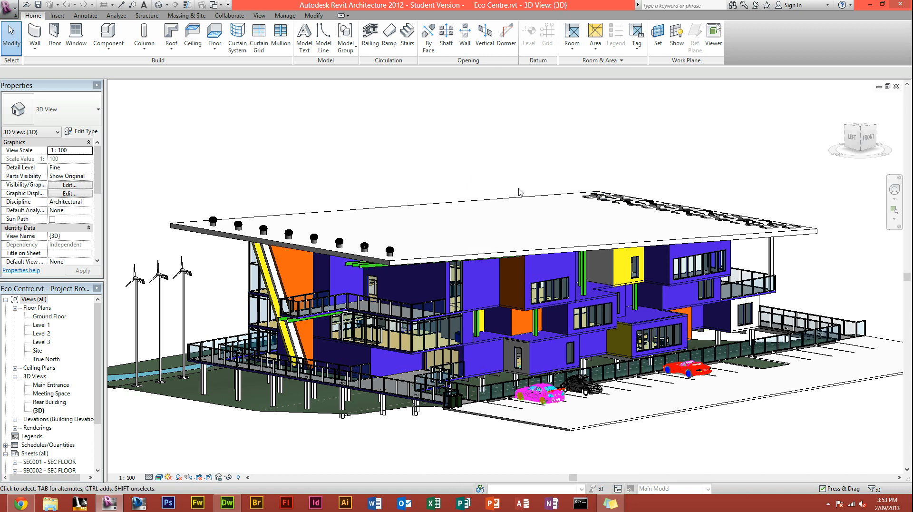
click(447, 192)
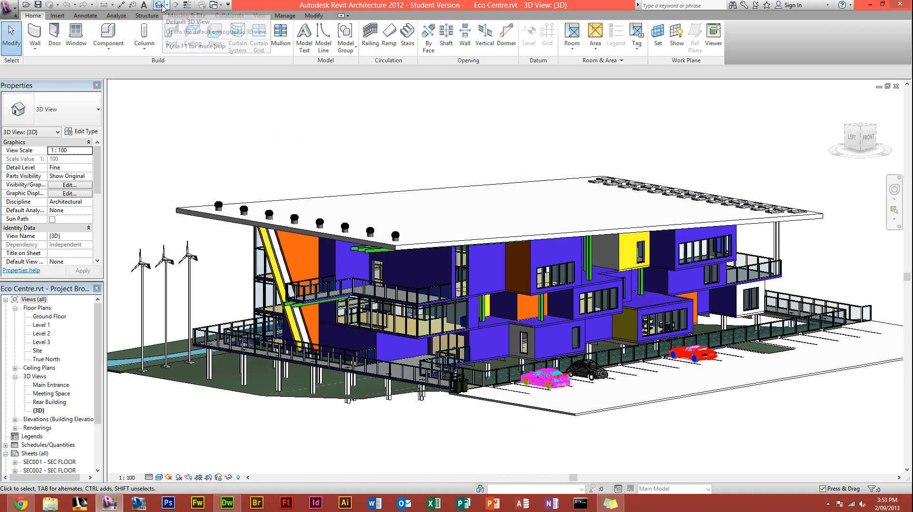
mouse_move(163, 7)
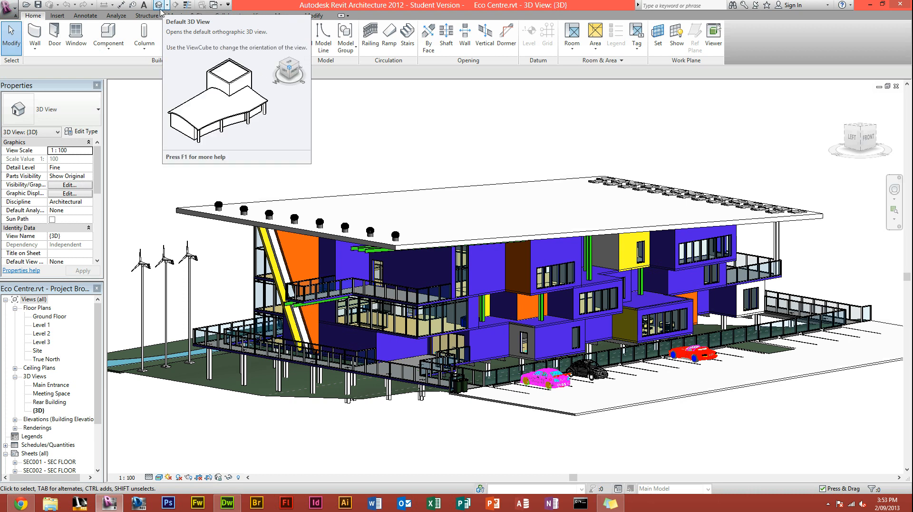
Show the 3D view types on the Quick Access Toolbar to start placing a camera
click(175, 16)
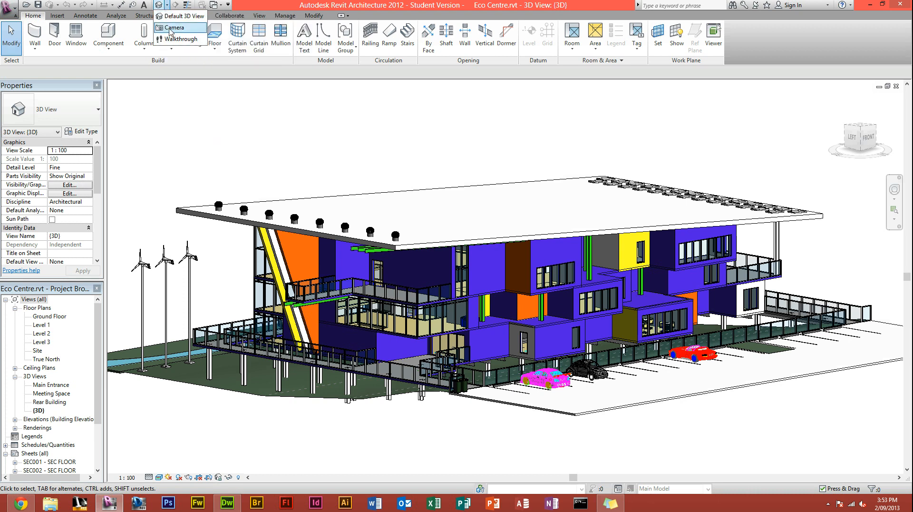
mouse_move(174, 27)
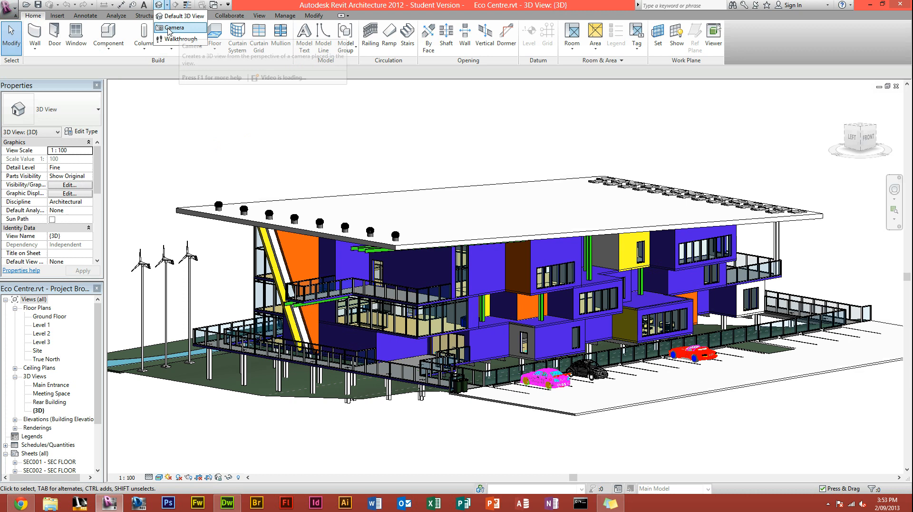
mouse_move(174, 27)
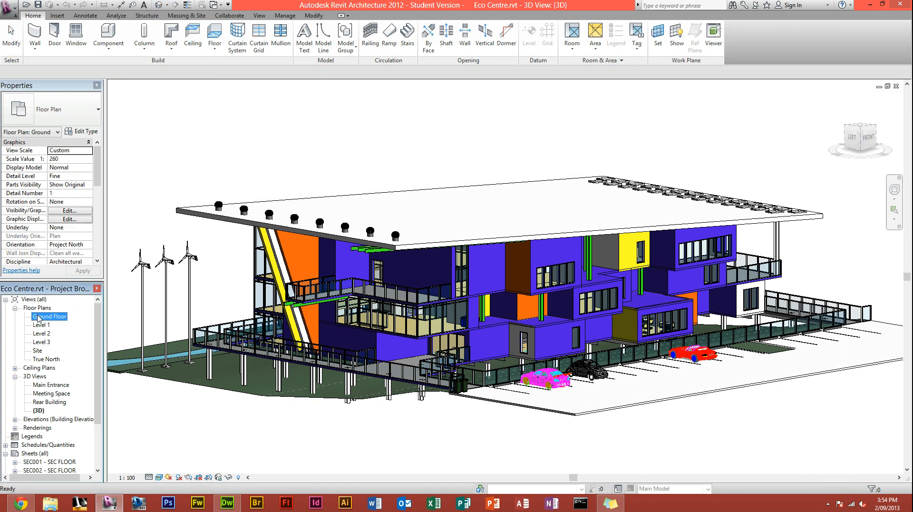
Place the camera eye in the car park on the Ground Floor plan, creating 3D View 1
double_click(50, 315)
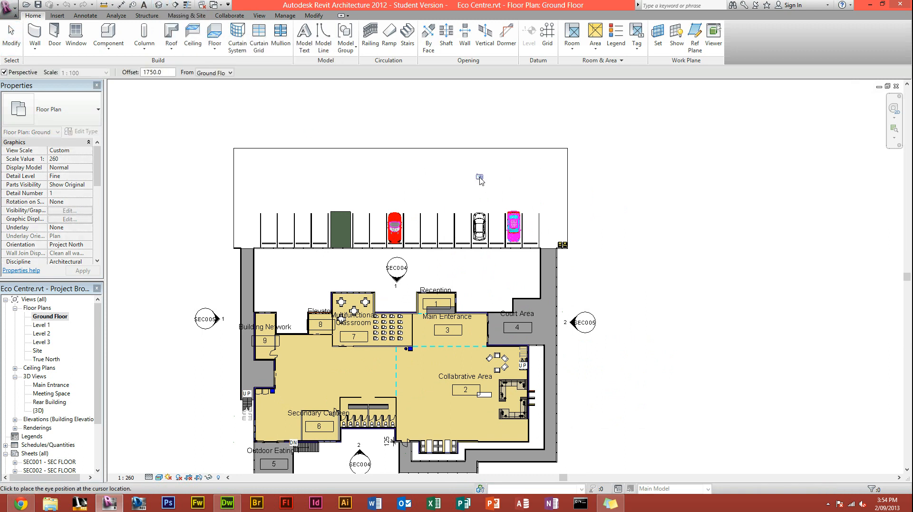
mouse_move(527, 226)
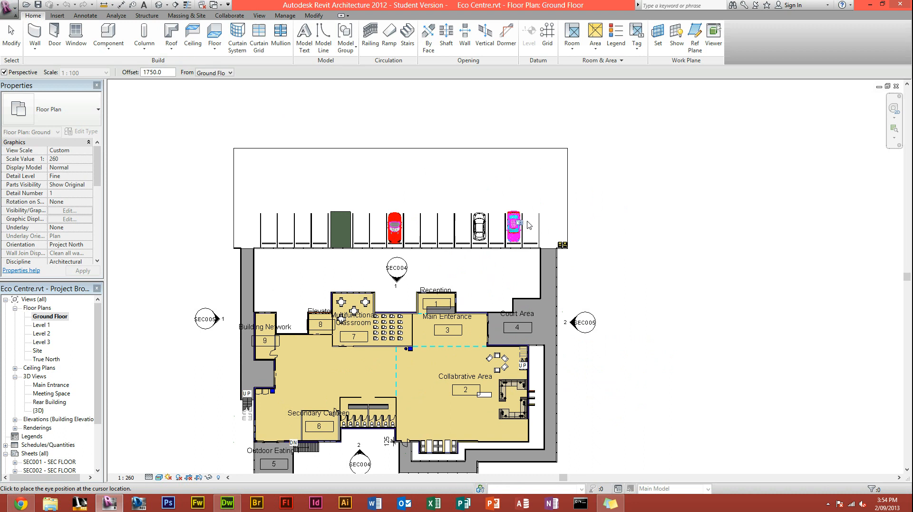
mouse_move(541, 214)
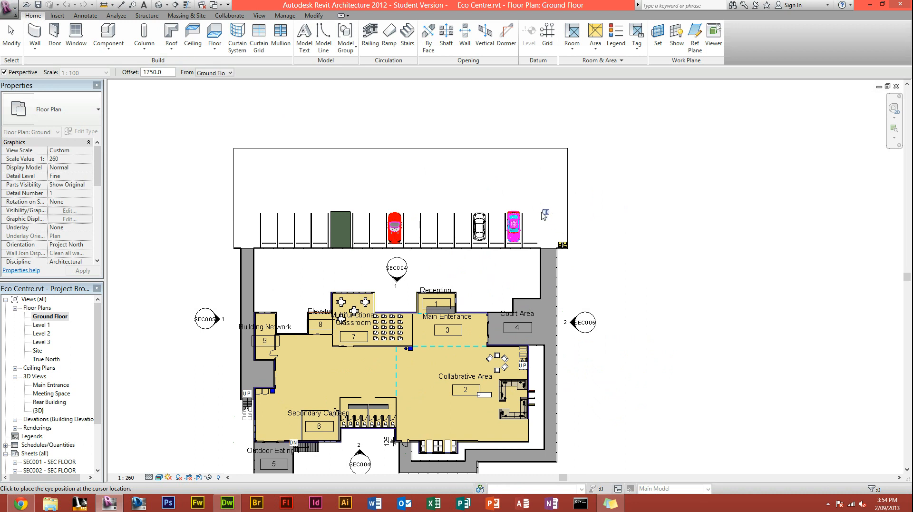
mouse_move(396, 226)
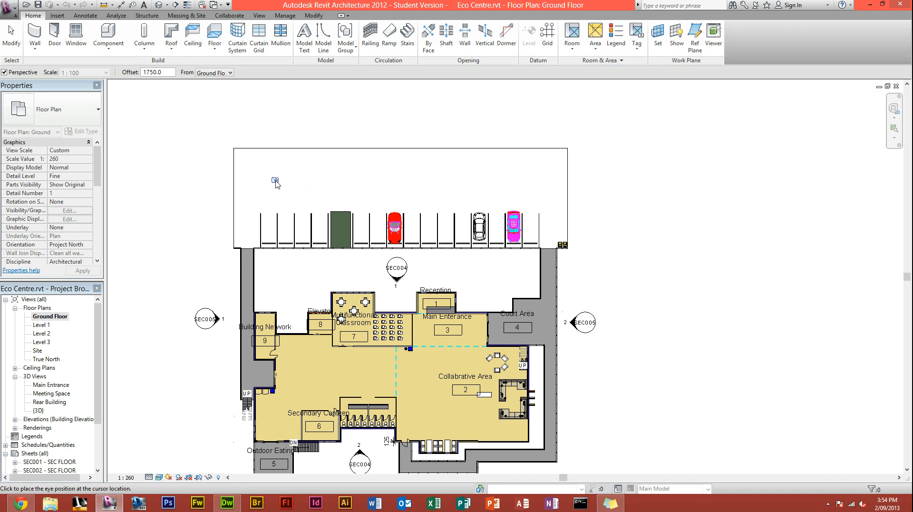
click(275, 181)
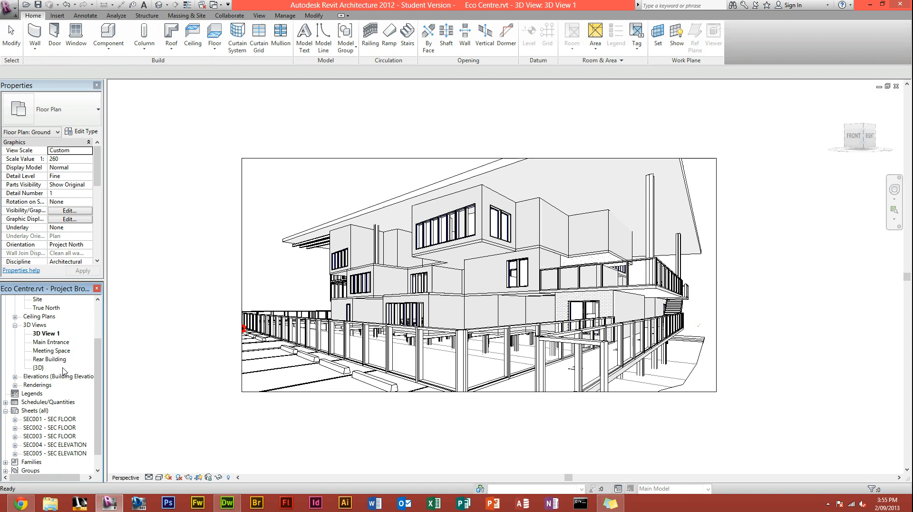
Browse the camera views (Main Entrance, Meeting Space, Rear Building, 3D View 1) and settle on Main Entrance
click(41, 324)
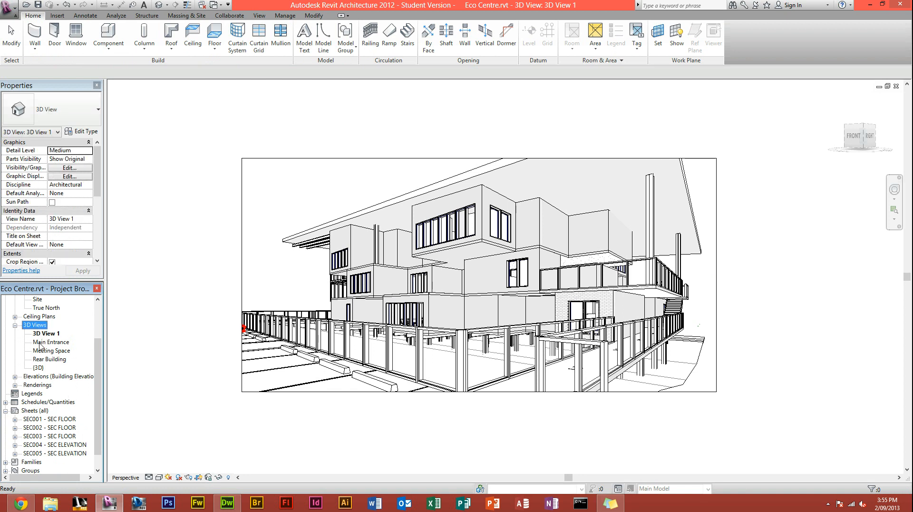
double_click(52, 341)
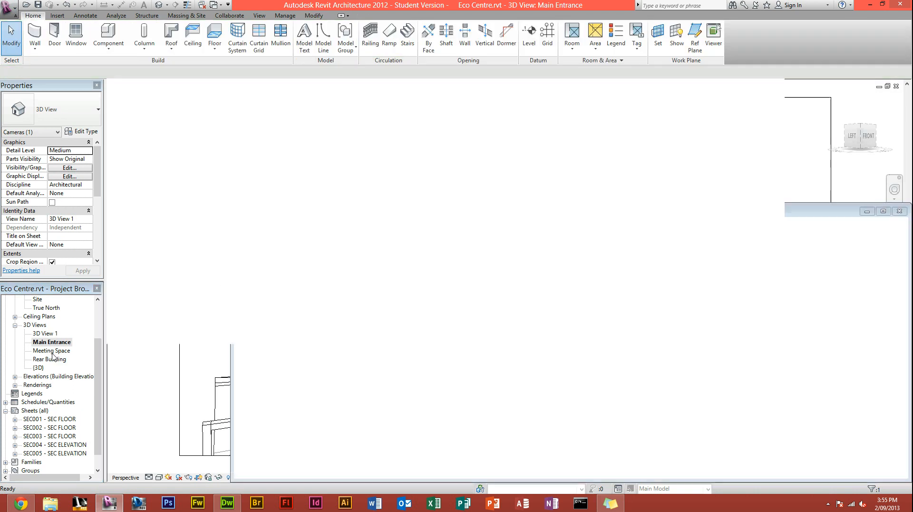
double_click(51, 350)
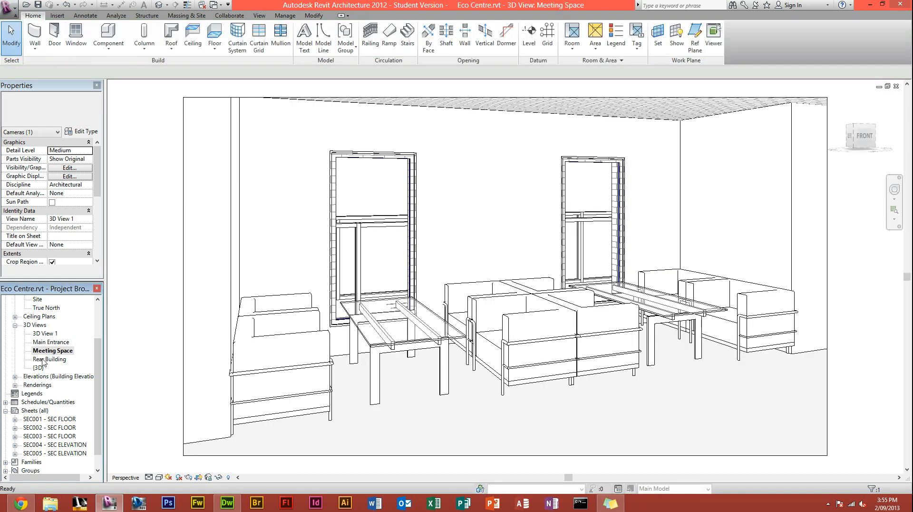
double_click(51, 359)
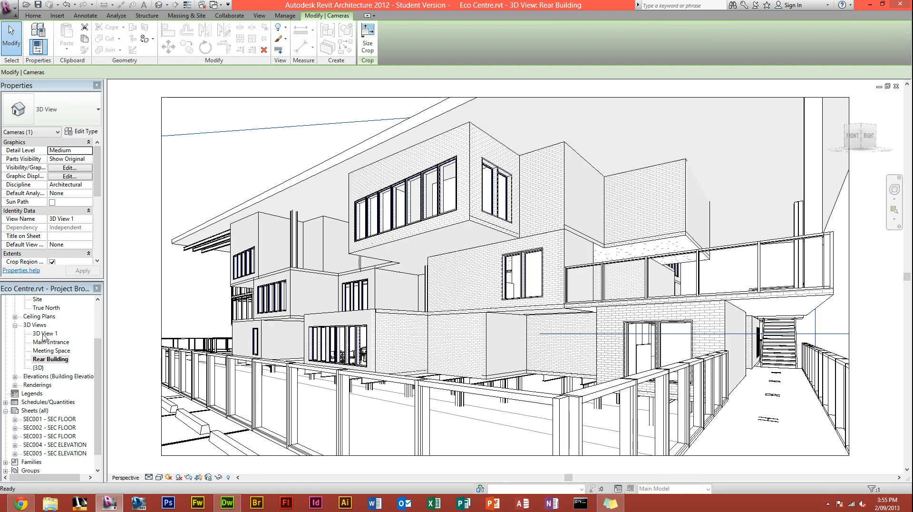
double_click(44, 331)
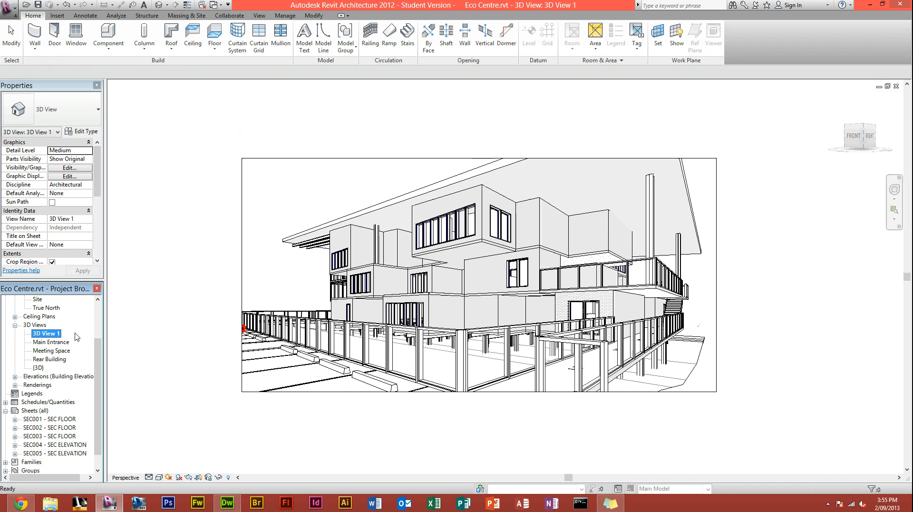
double_click(50, 350)
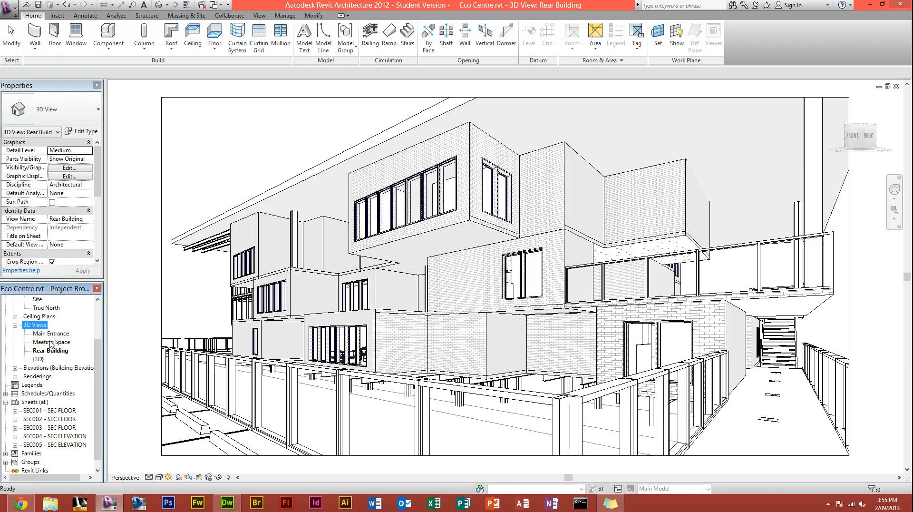
double_click(51, 333)
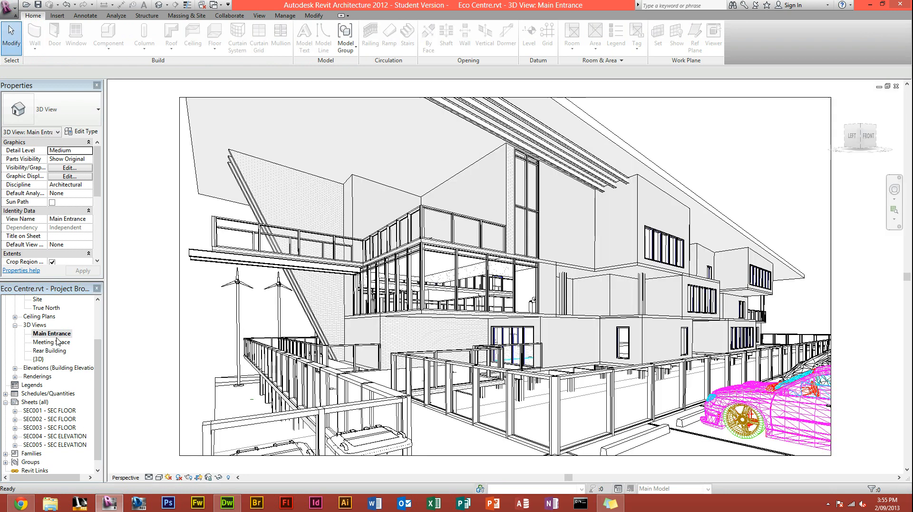
click(439, 273)
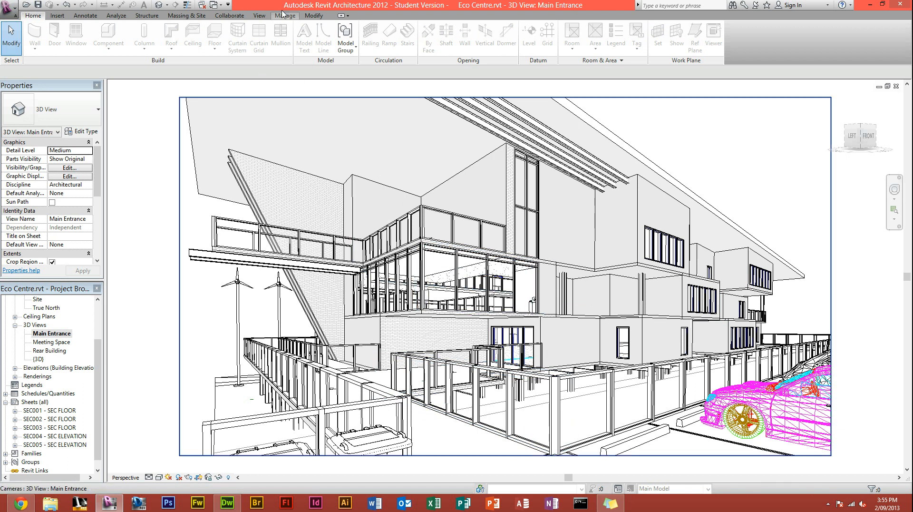
Bring up the Rendering settings for the Main Entrance view from the View tab
click(259, 17)
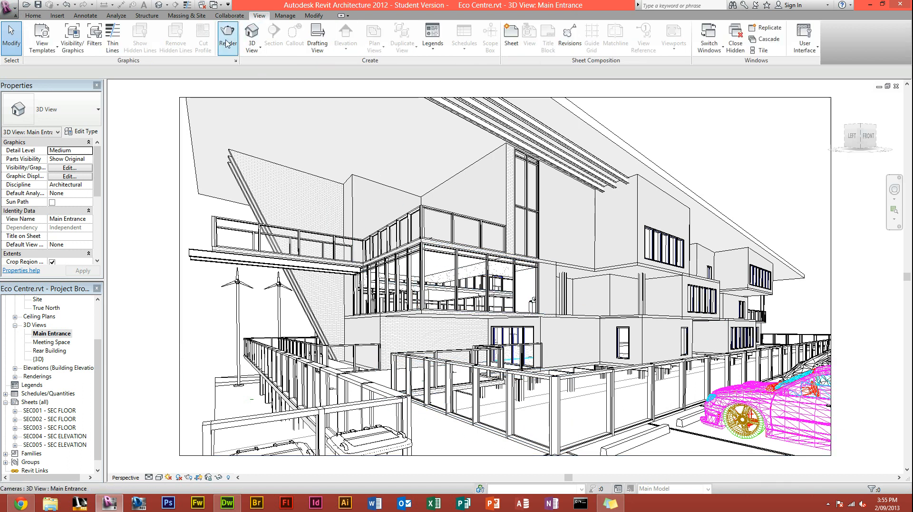
click(227, 38)
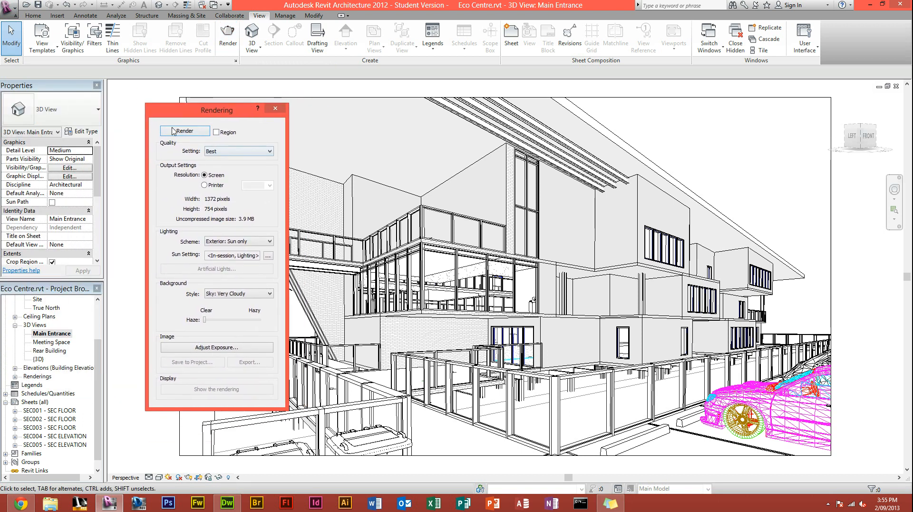
mouse_move(188, 146)
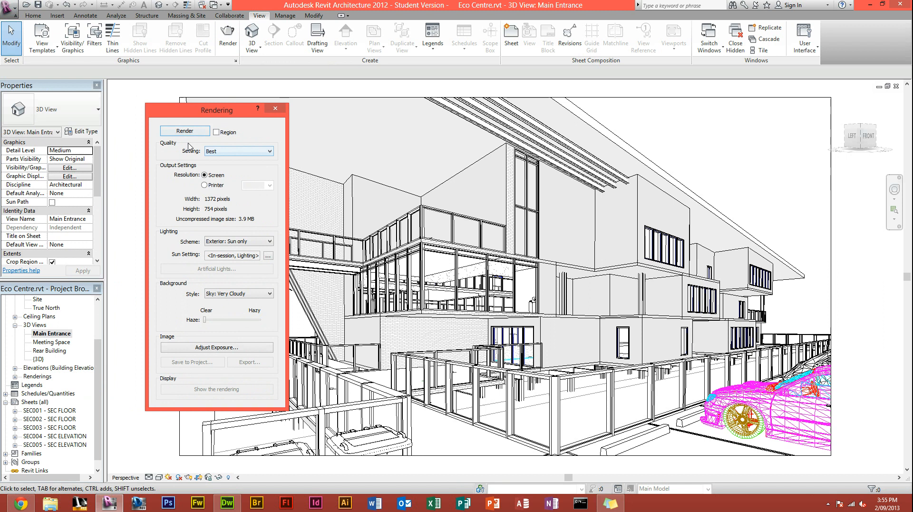
mouse_move(239, 151)
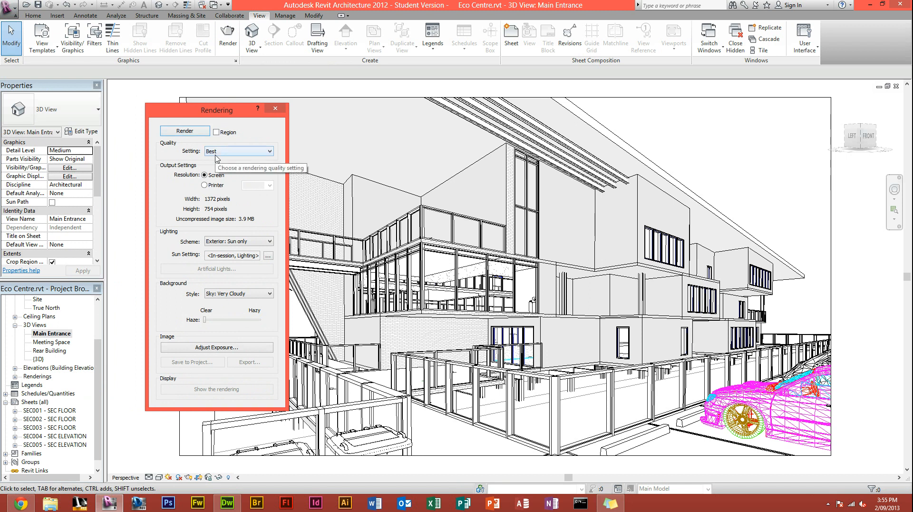
Set the render Quality Setting to Draft instead of Best
click(273, 151)
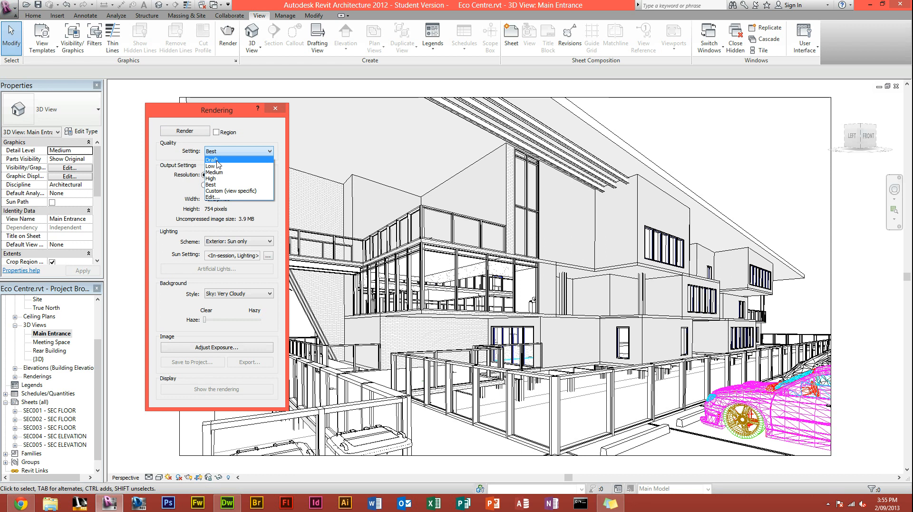
mouse_move(227, 178)
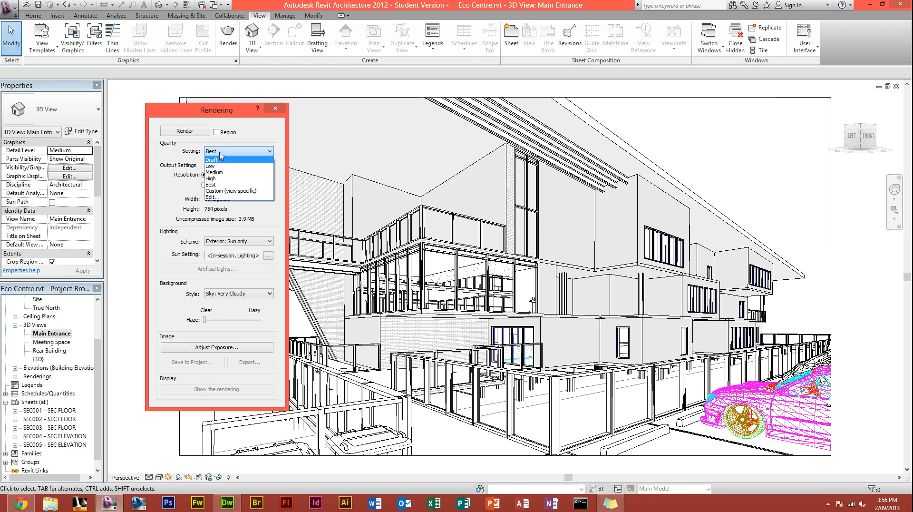
mouse_move(228, 185)
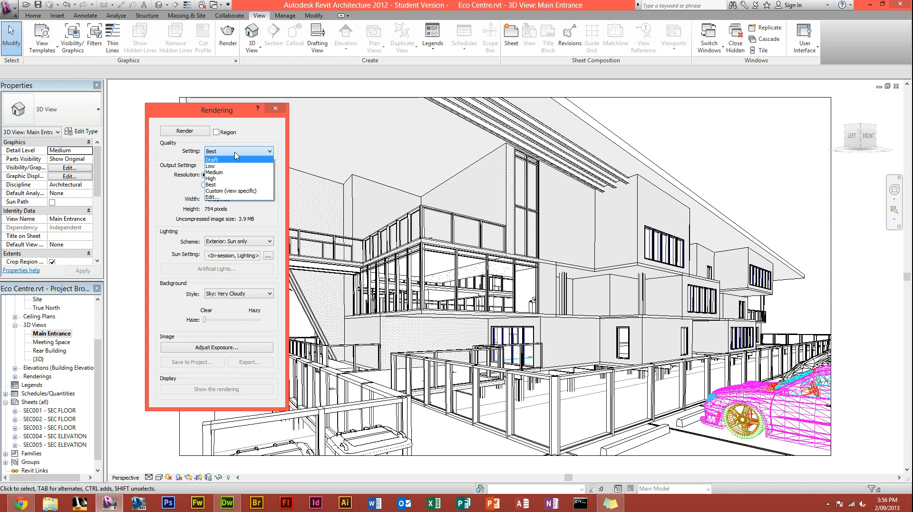
mouse_move(221, 164)
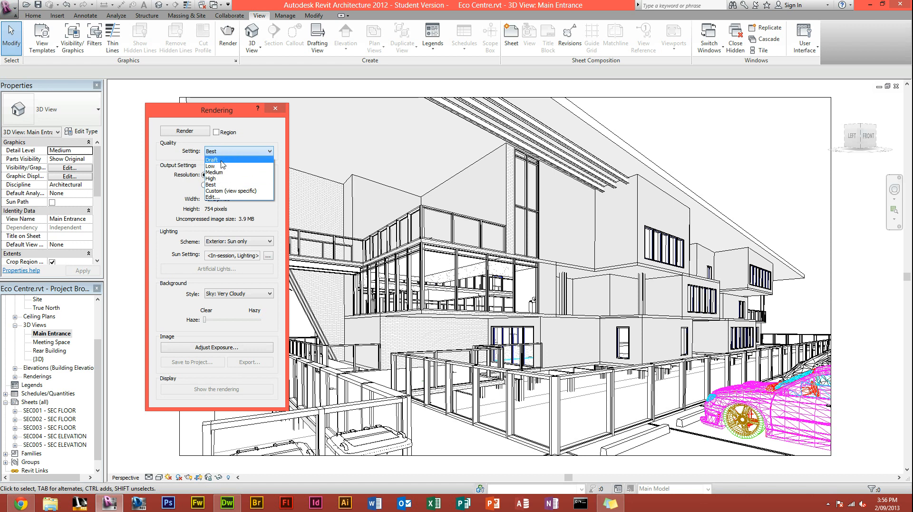
mouse_move(214, 184)
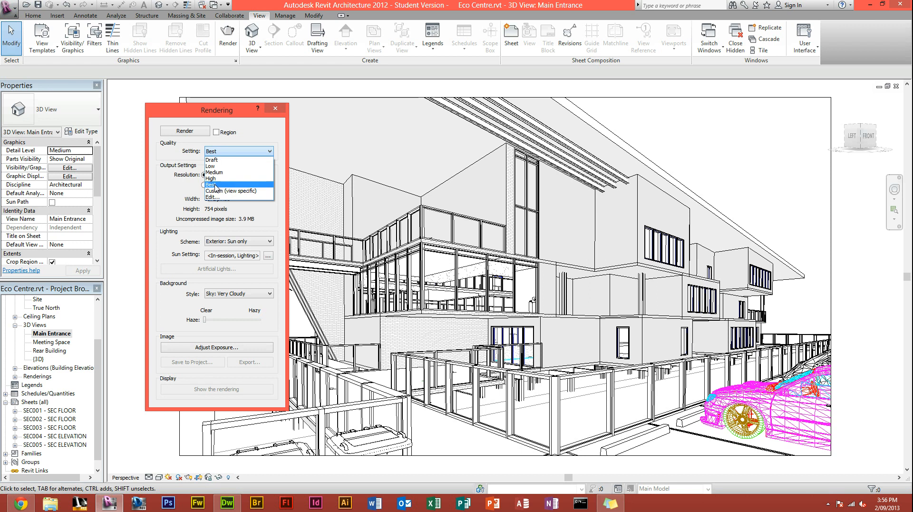
click(210, 158)
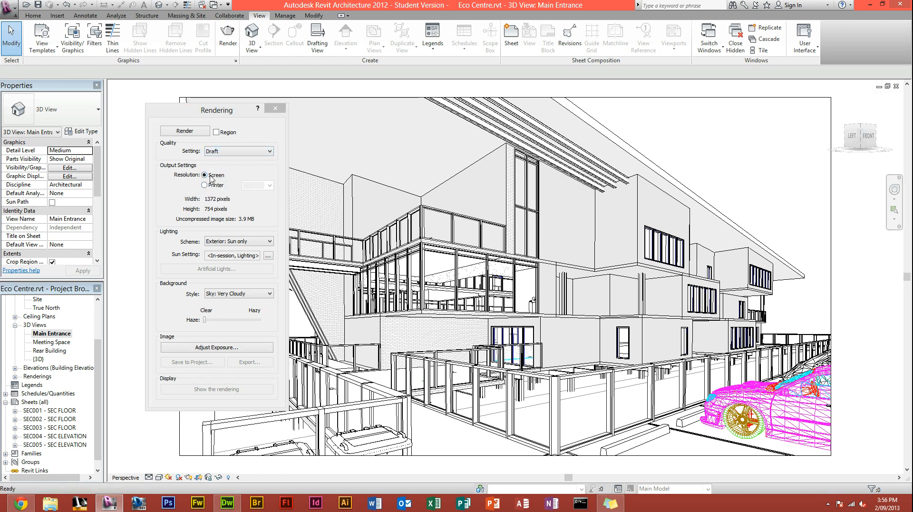
mouse_move(225, 233)
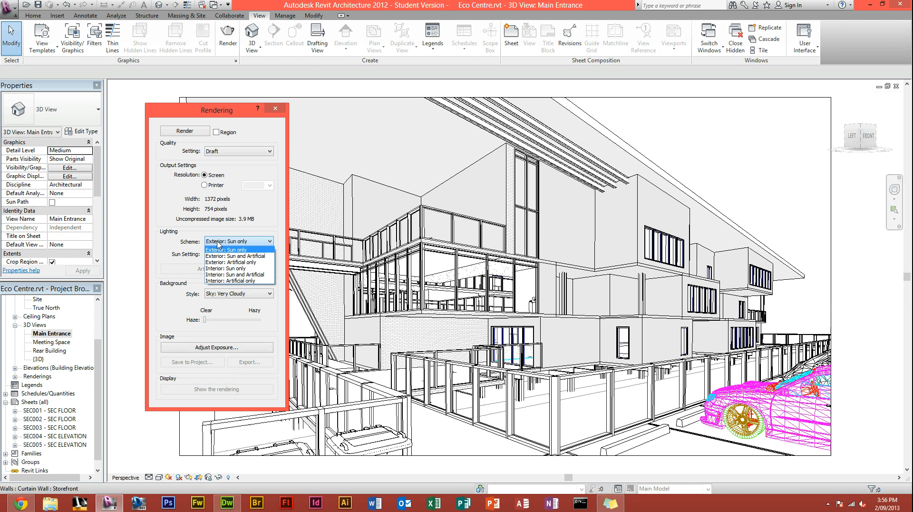
mouse_move(232, 255)
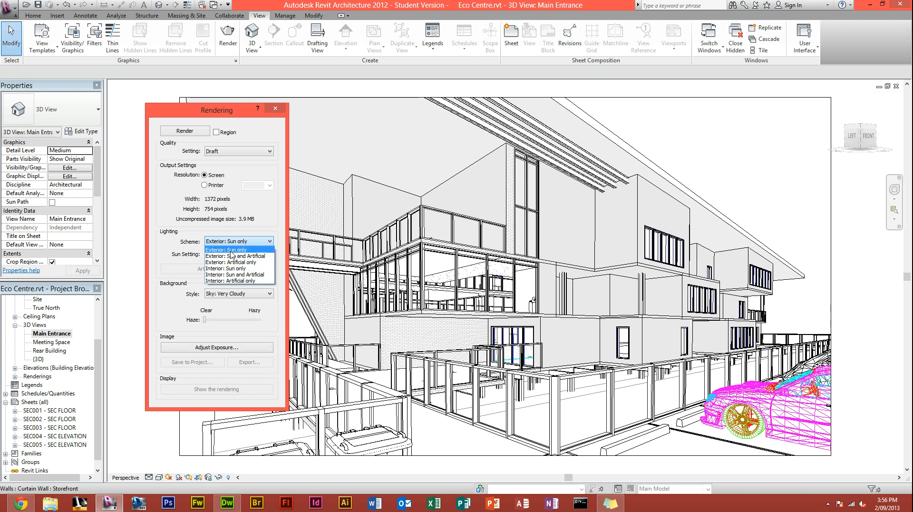
mouse_move(239, 255)
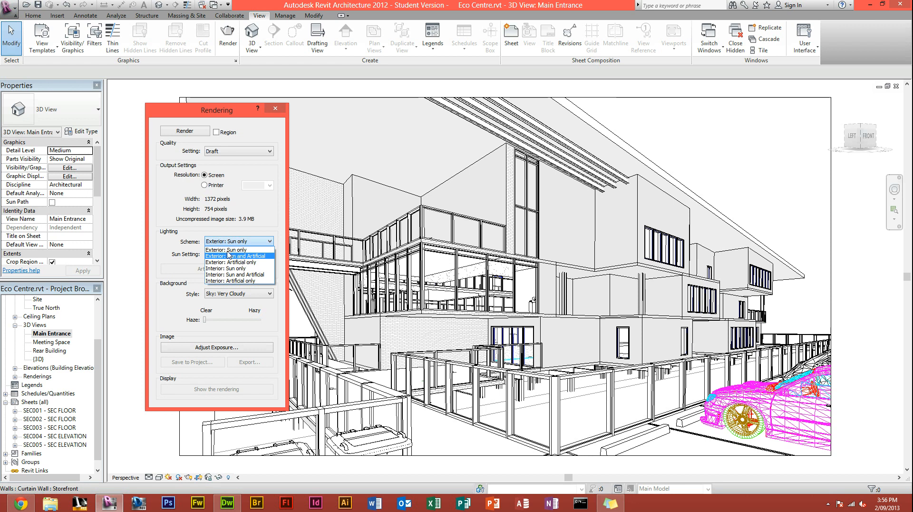
mouse_move(233, 249)
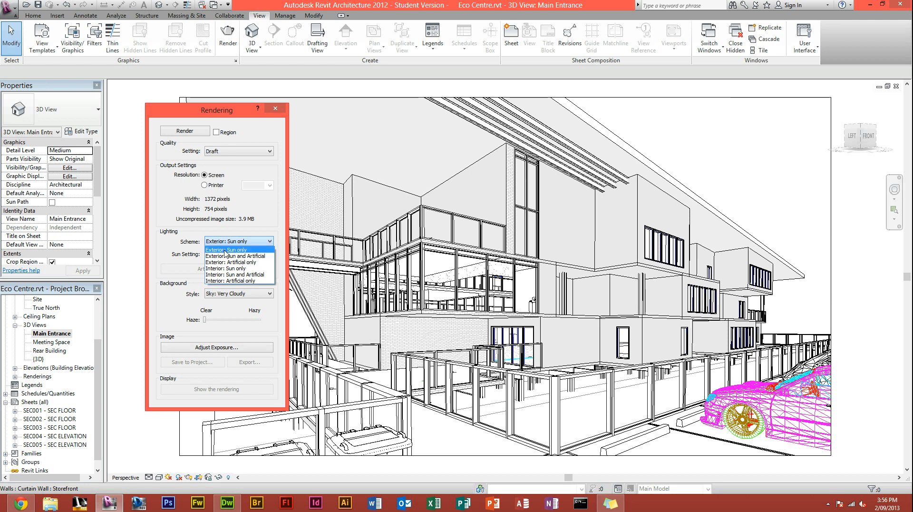
mouse_move(225, 268)
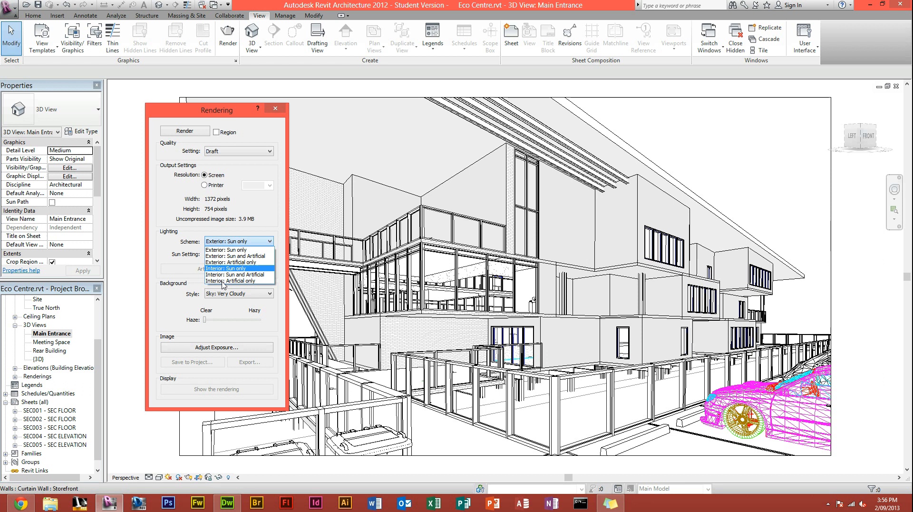
mouse_move(236, 256)
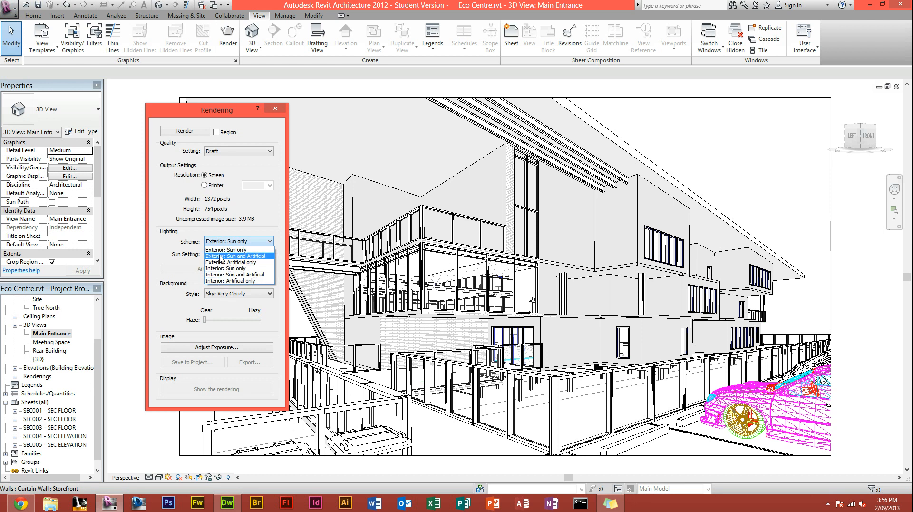
click(237, 249)
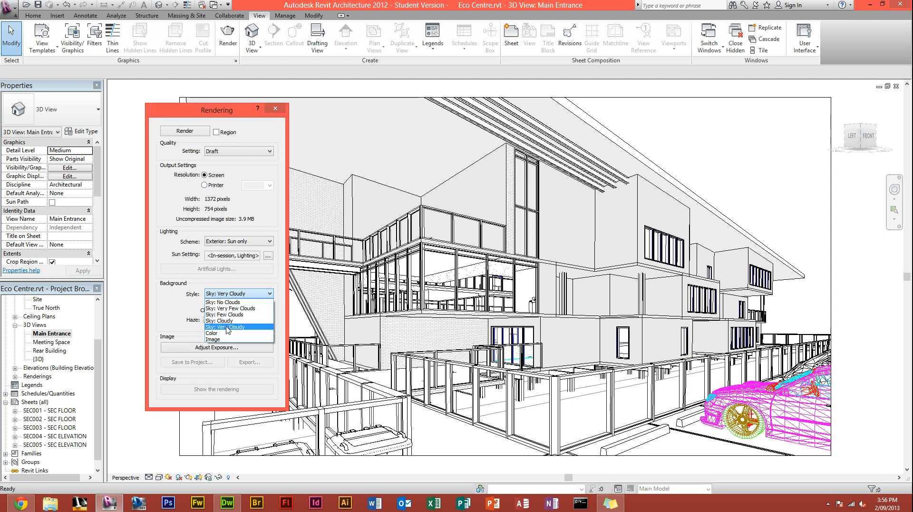
mouse_move(226, 301)
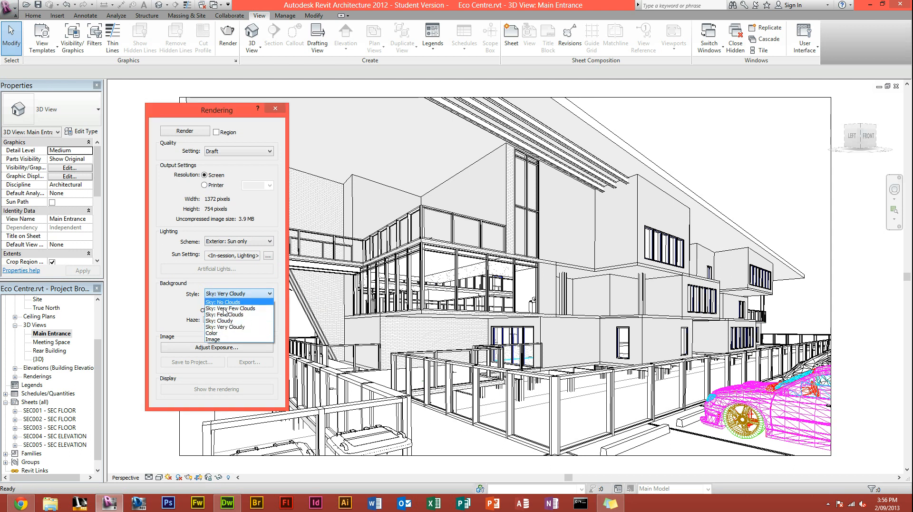
mouse_move(236, 314)
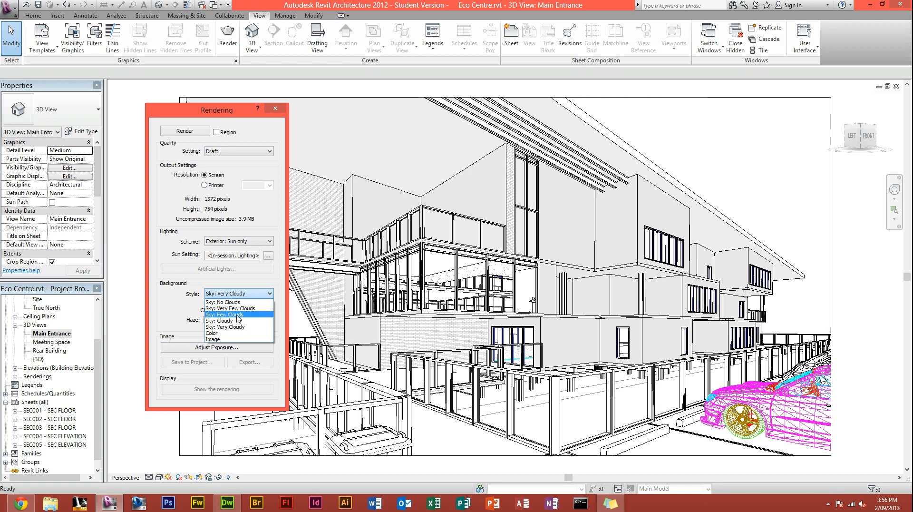
mouse_move(237, 327)
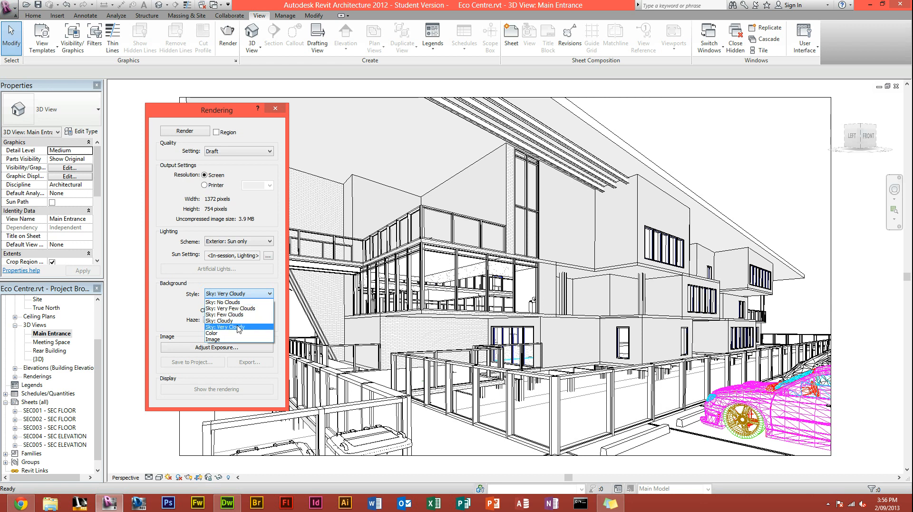
mouse_move(242, 333)
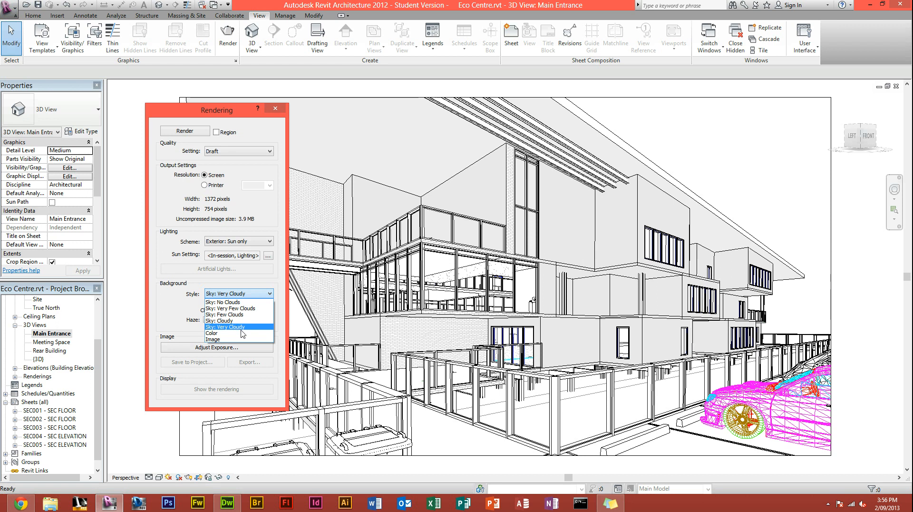
mouse_move(237, 338)
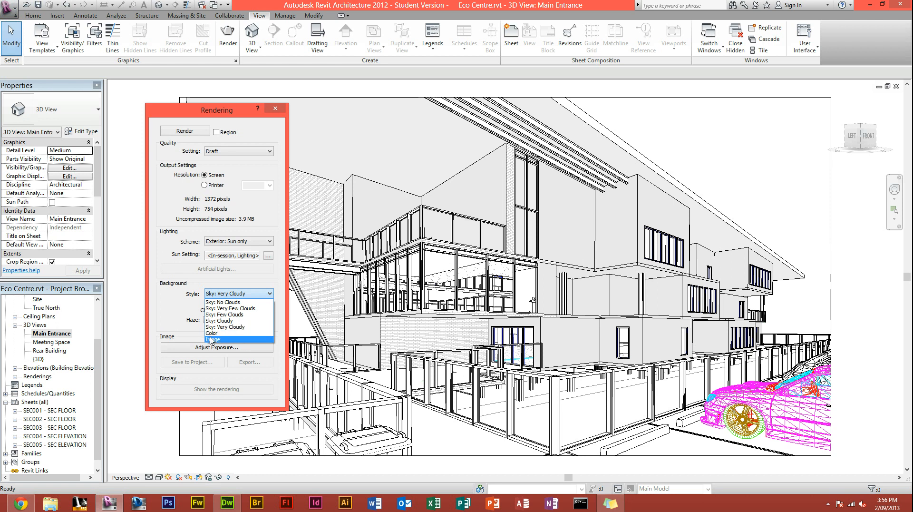
click(238, 334)
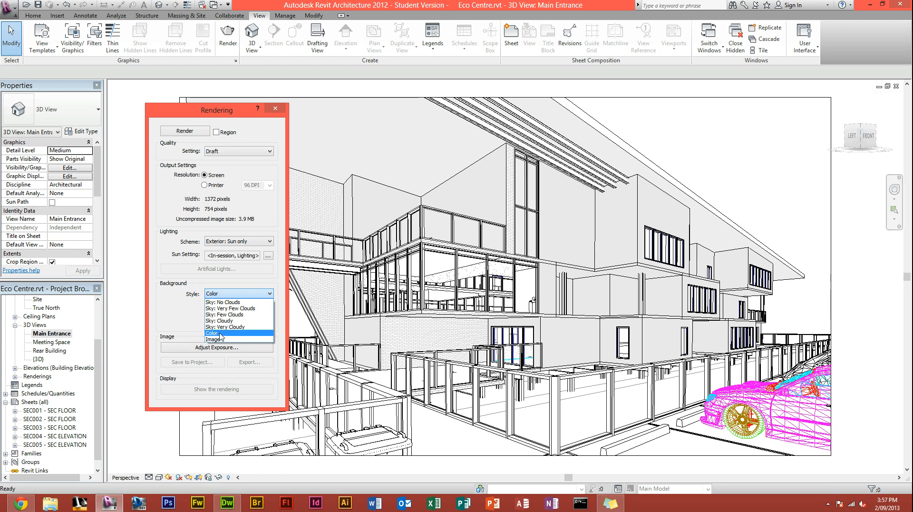
click(238, 332)
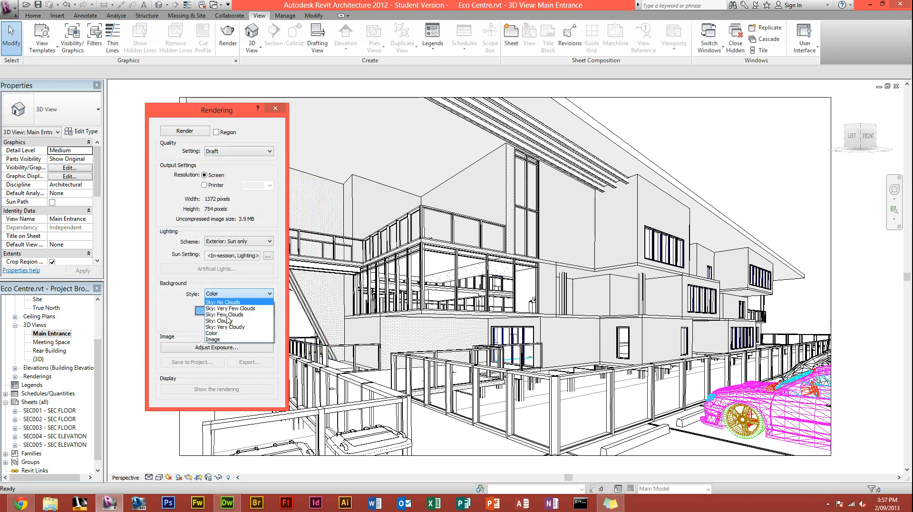
click(213, 338)
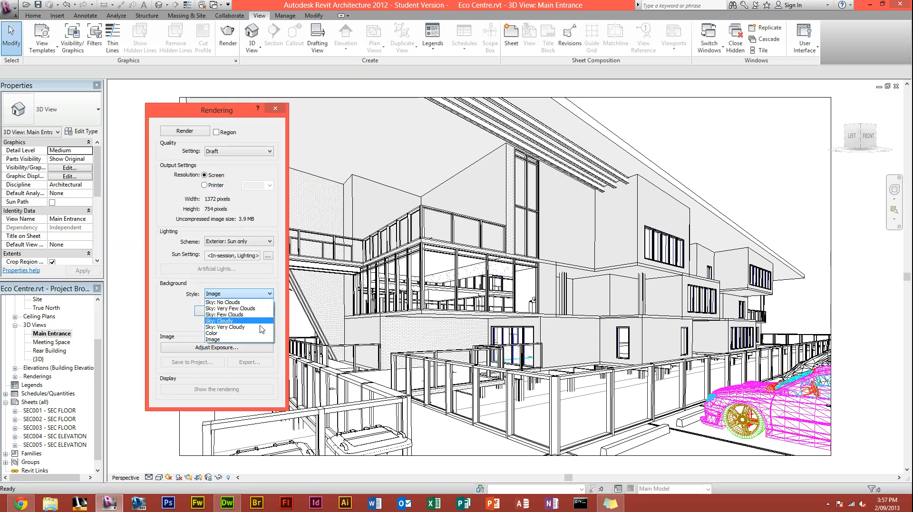
click(227, 327)
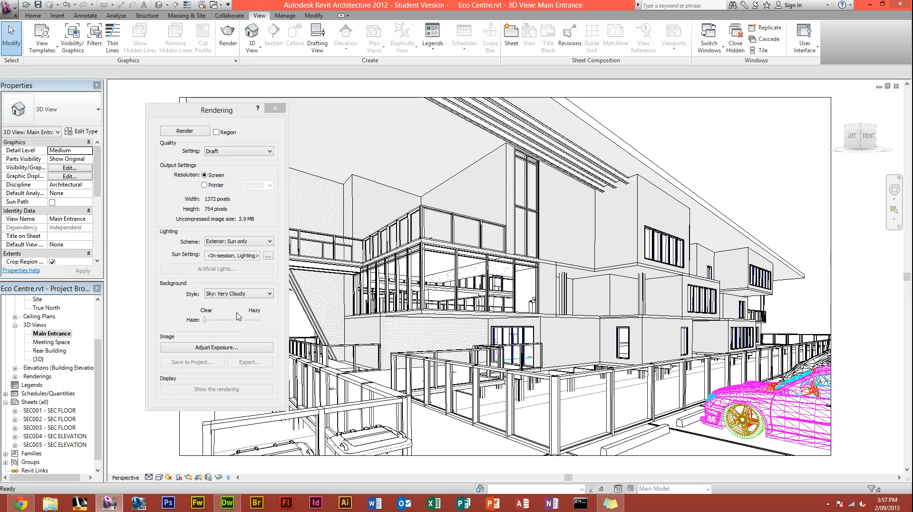
mouse_move(206, 321)
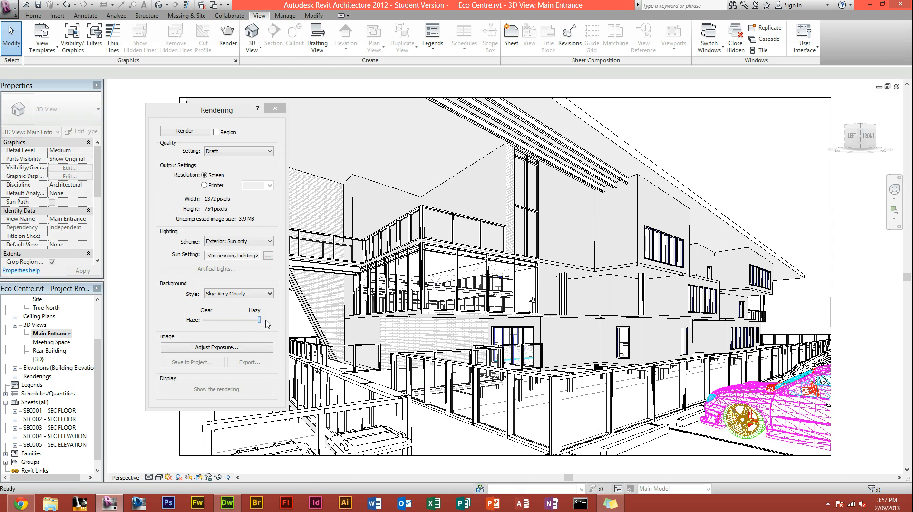
mouse_move(216, 347)
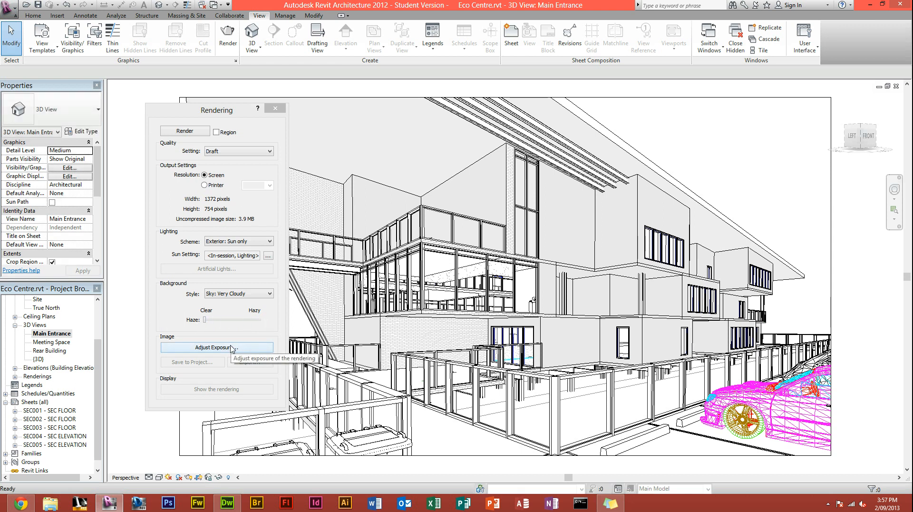
Move the Rendering dialog over the view, keeping Very Cloudy sky with clear haze
drag(215, 109, 257, 115)
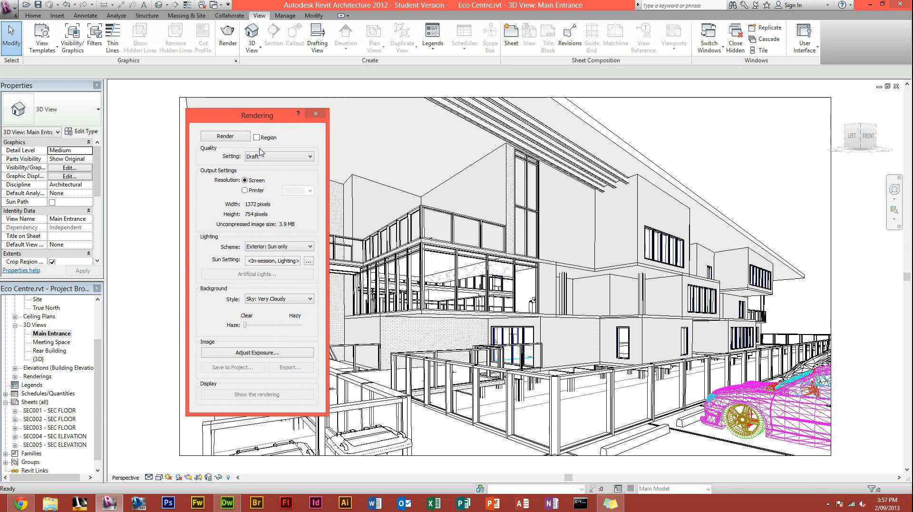
mouse_move(225, 136)
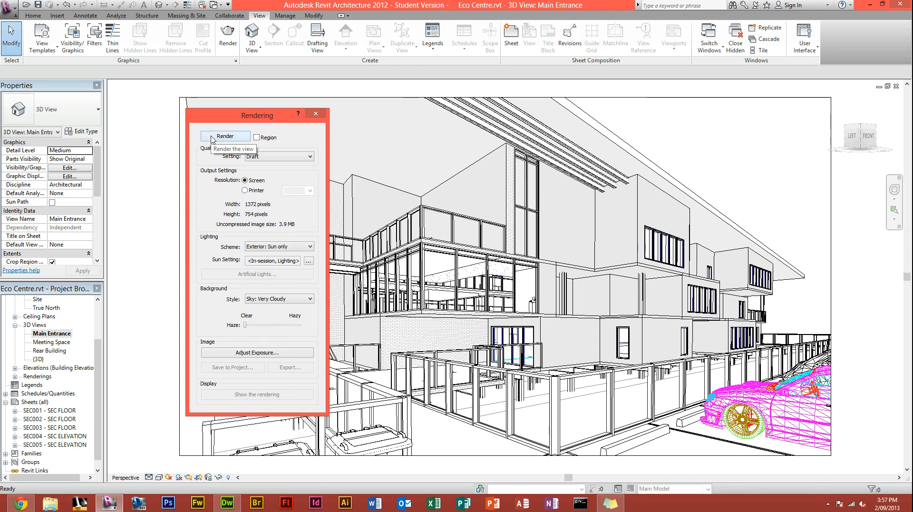
Render the Main Entrance view at Draft quality under the very cloudy sky
click(225, 136)
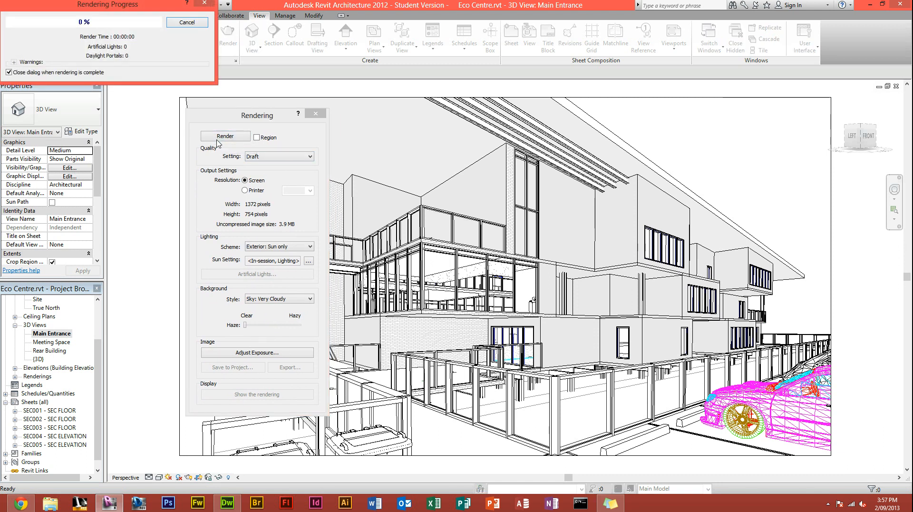
click(224, 136)
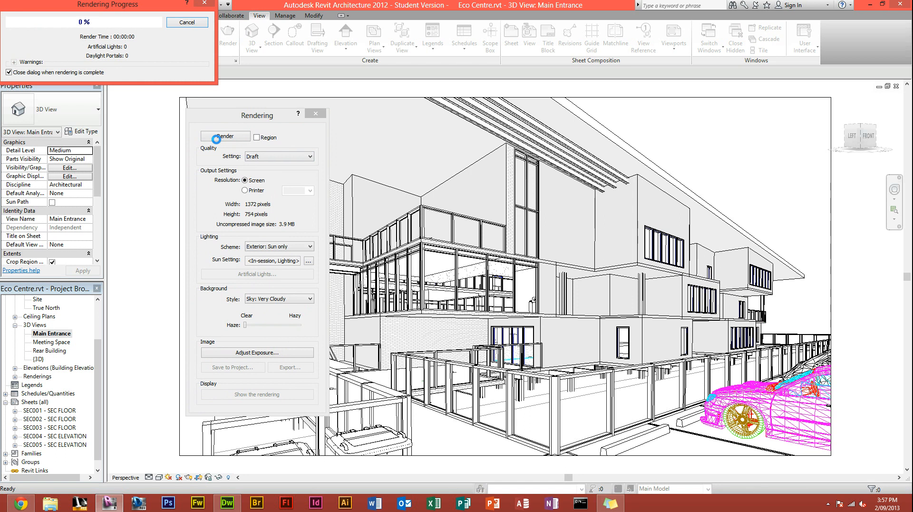
click(225, 136)
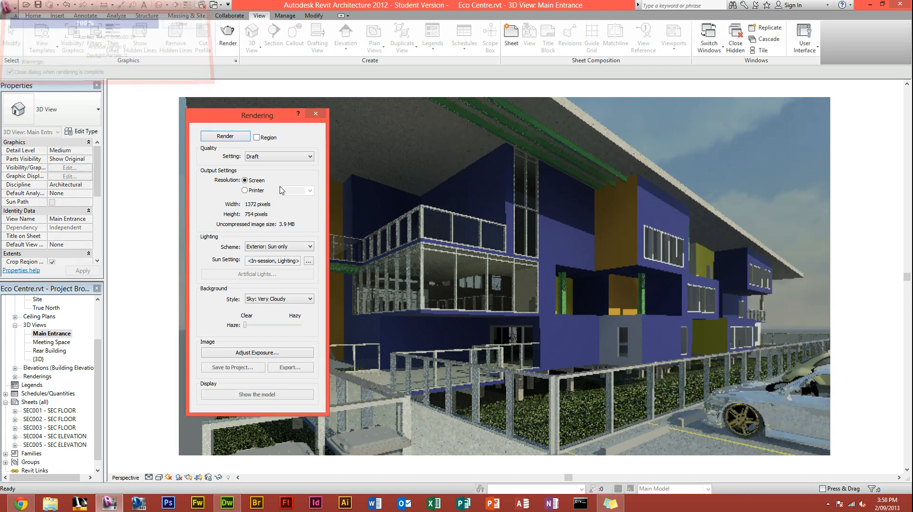
drag(251, 115, 70, 105)
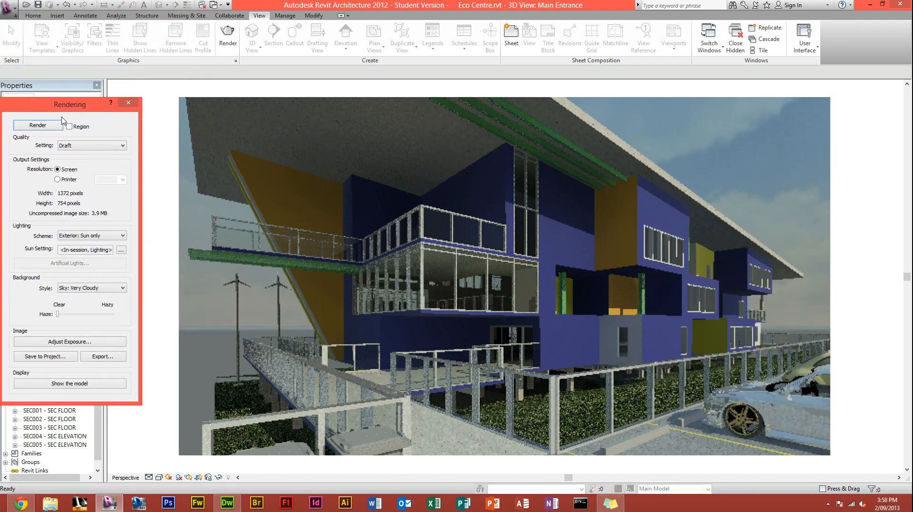
drag(69, 105, 76, 91)
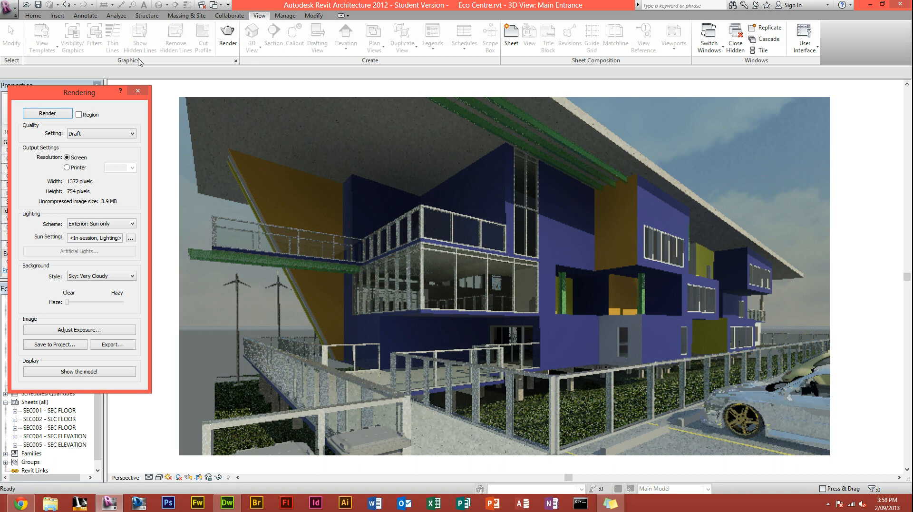
mouse_move(76, 318)
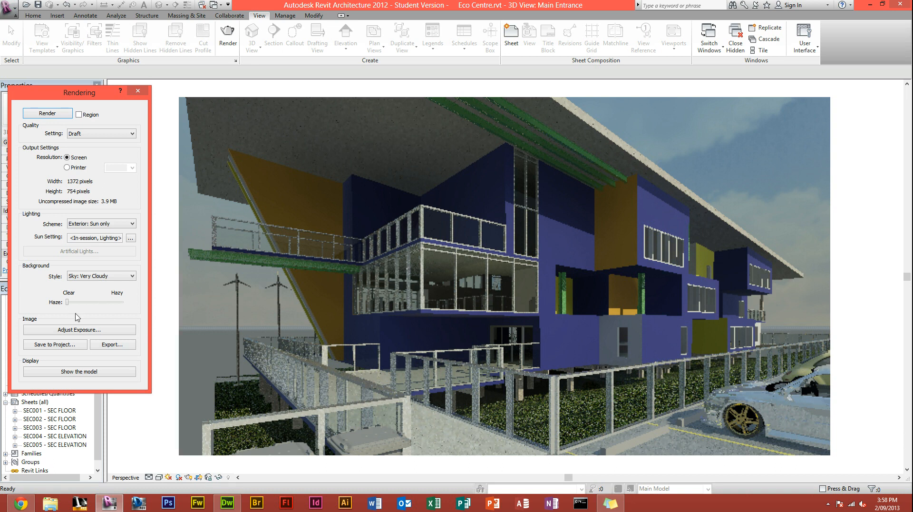
drag(79, 92, 90, 91)
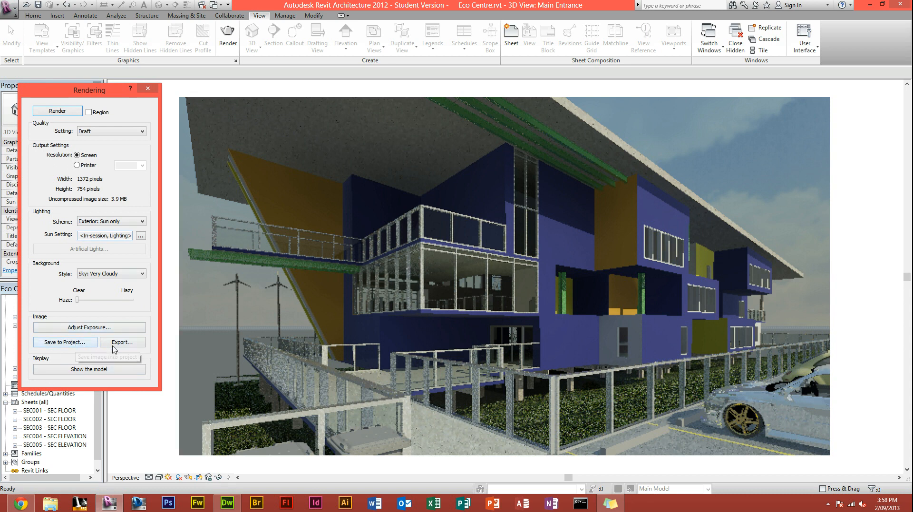
mouse_move(64, 341)
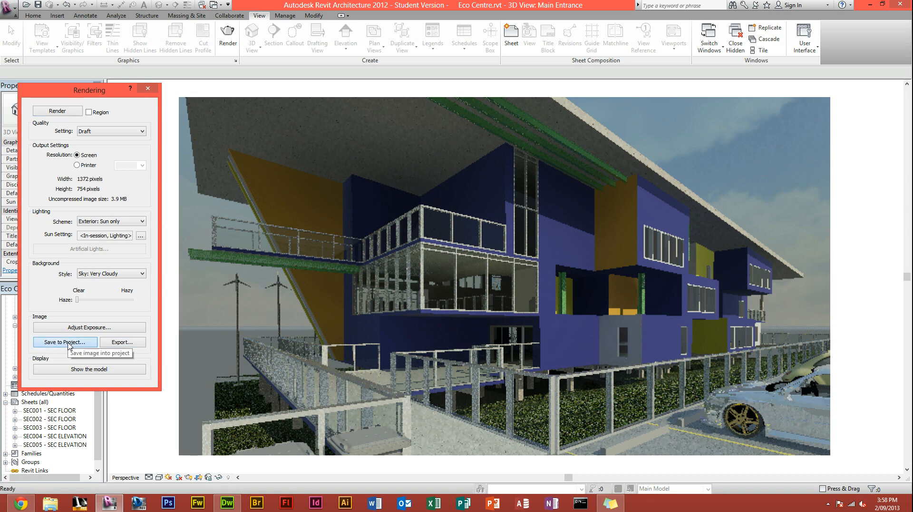
click(65, 342)
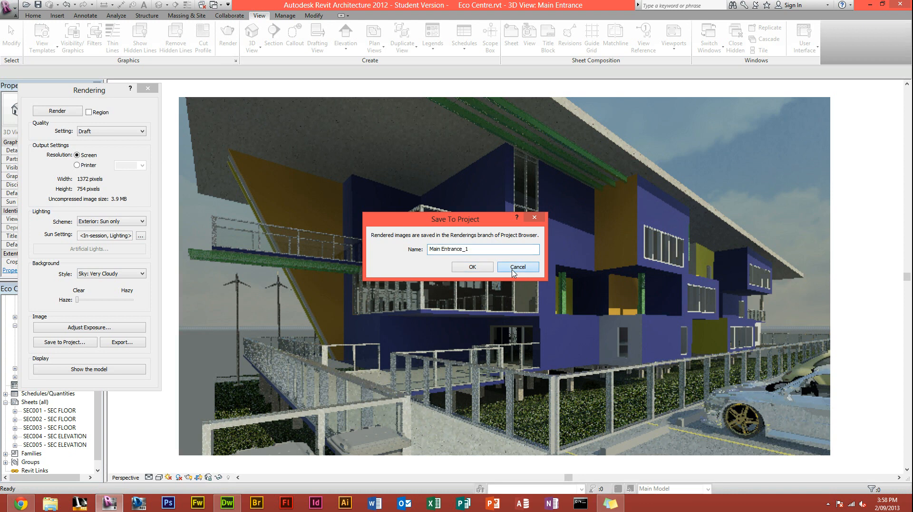
click(518, 267)
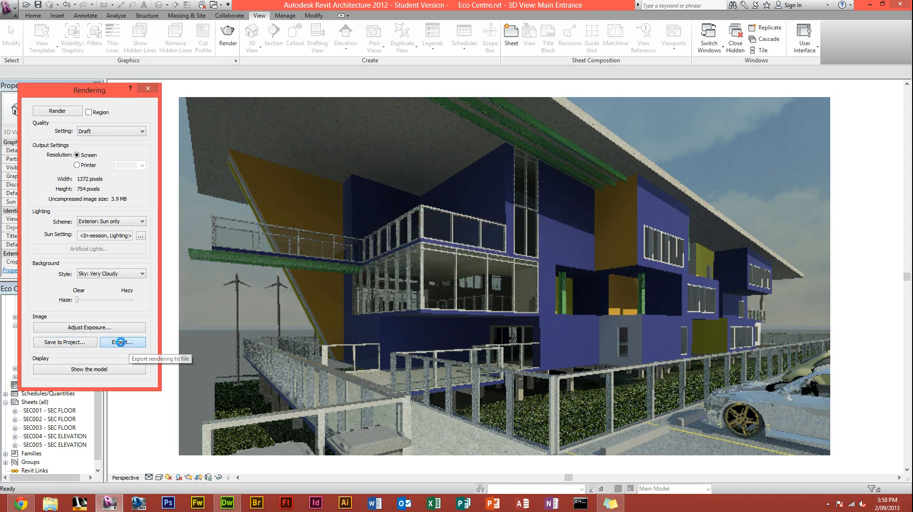
click(123, 341)
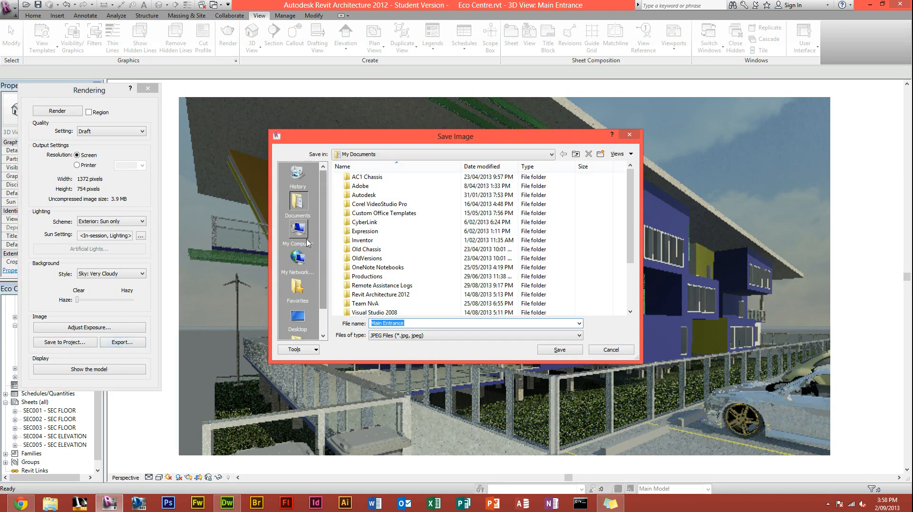
click(576, 334)
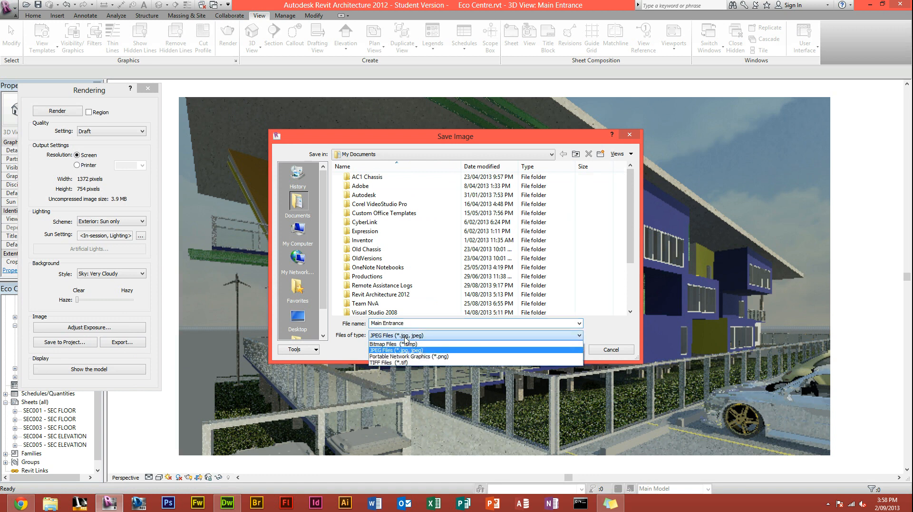
mouse_move(431, 356)
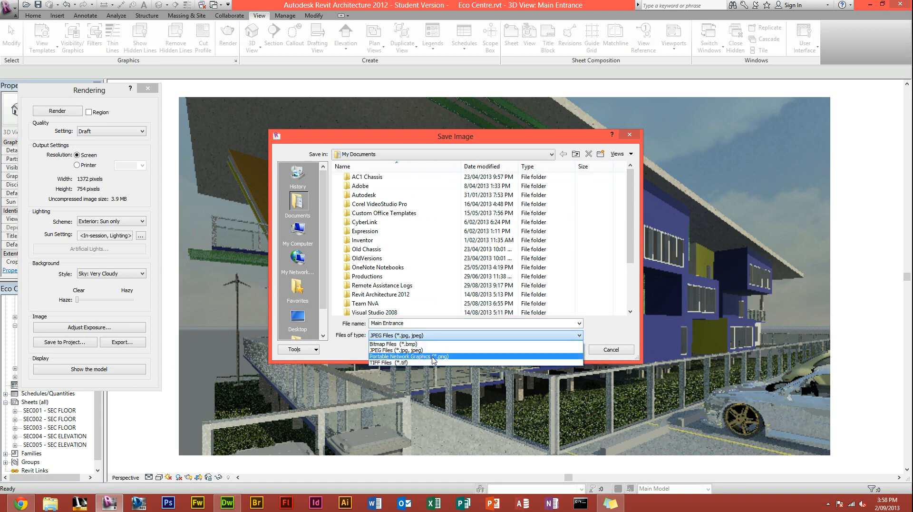
click(408, 349)
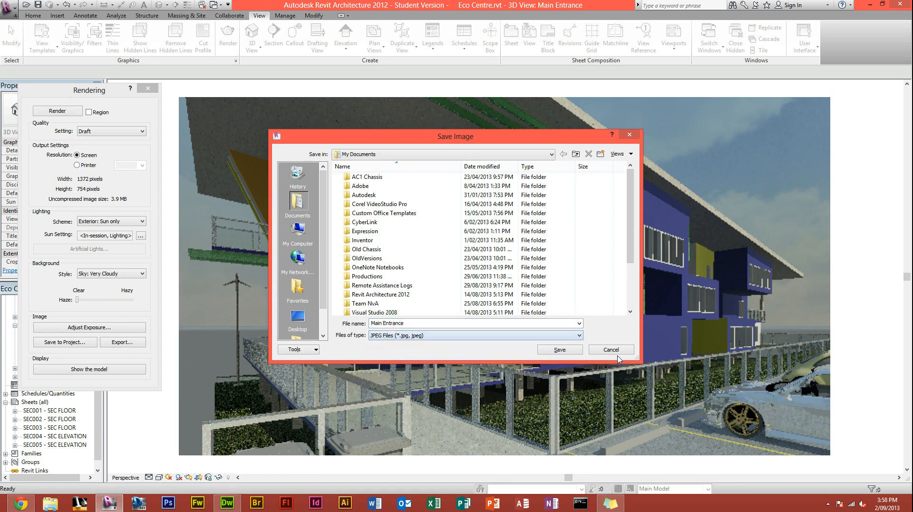
click(610, 349)
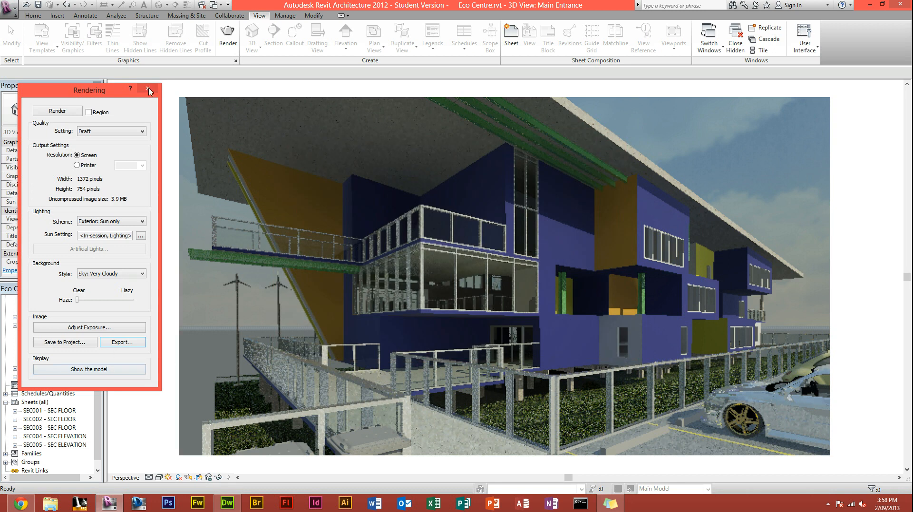
Close the Rendering dialog and select the Main Entrance rendering under Renderings in the Project Browser
click(155, 90)
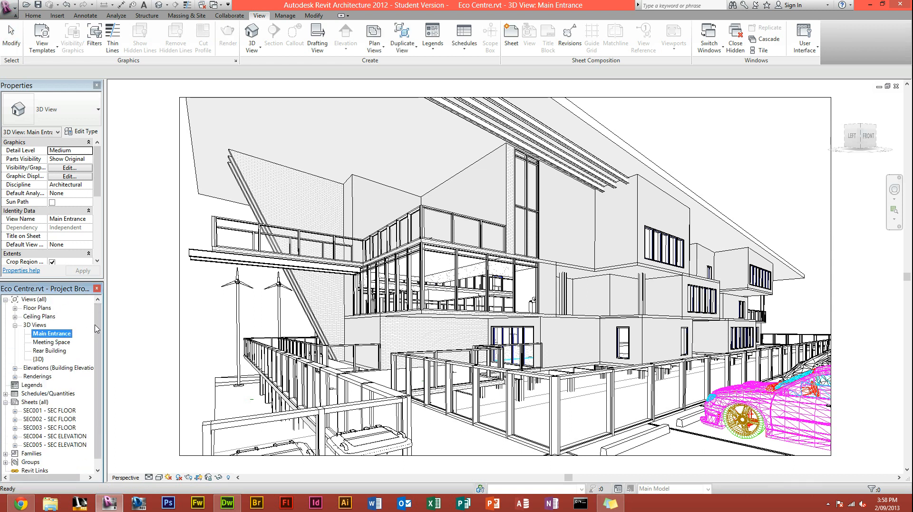
click(37, 376)
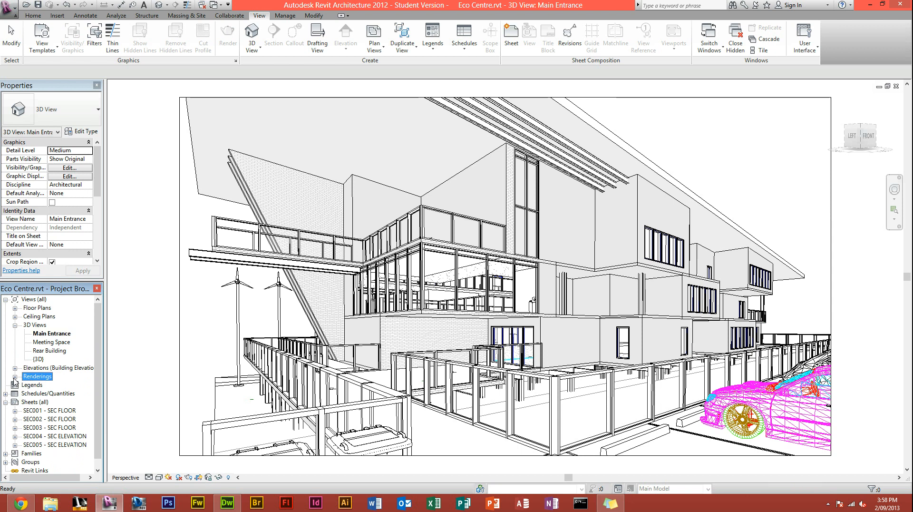
click(38, 376)
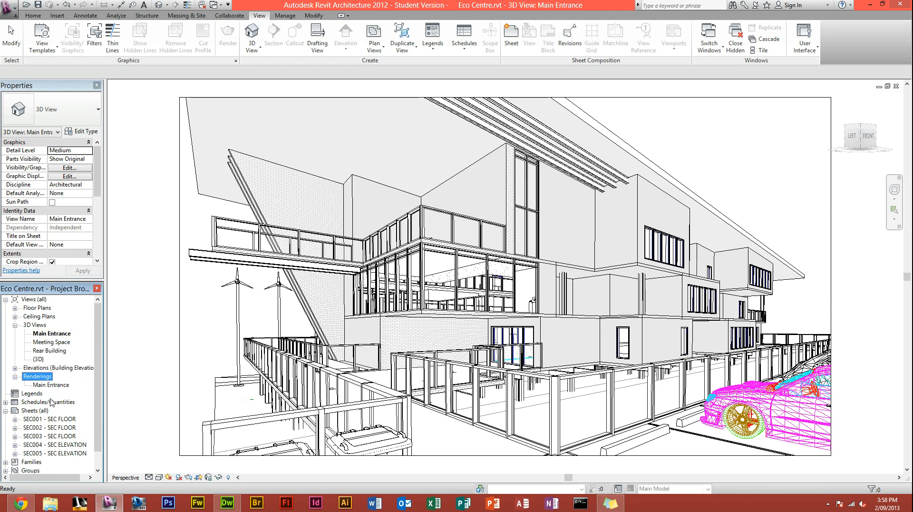
click(51, 385)
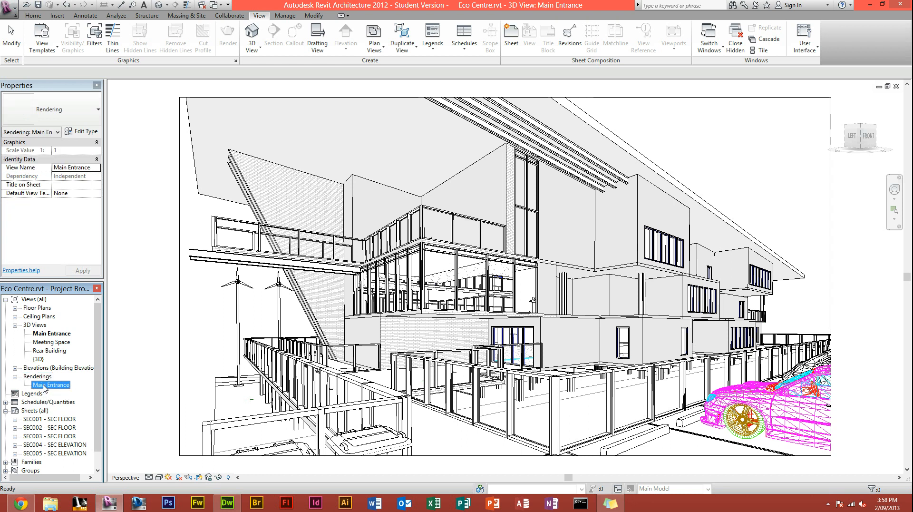
Open the saved Main Entrance rendering showing the coloured building under a cloudy sky
double_click(51, 384)
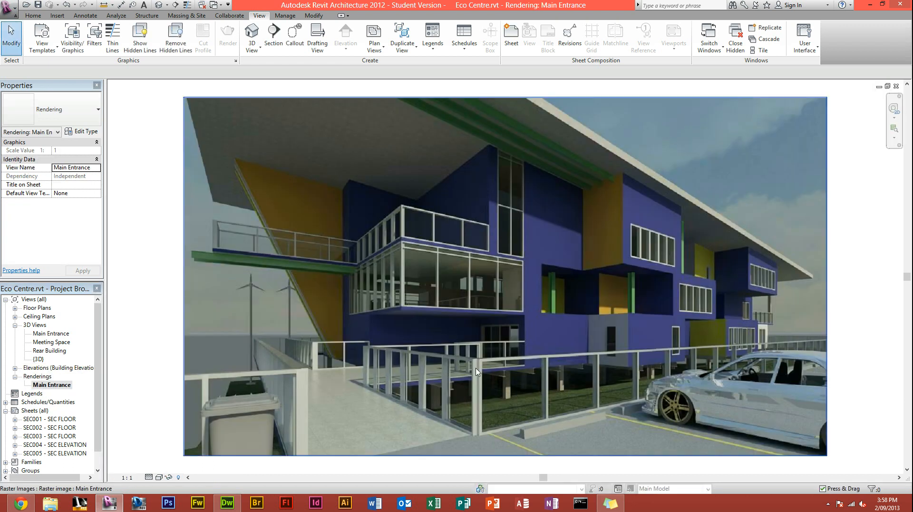
mouse_move(411, 350)
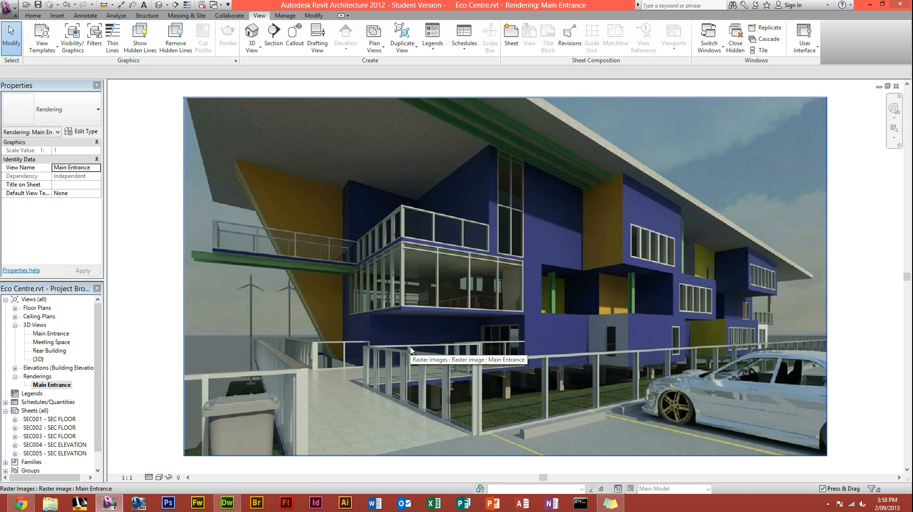